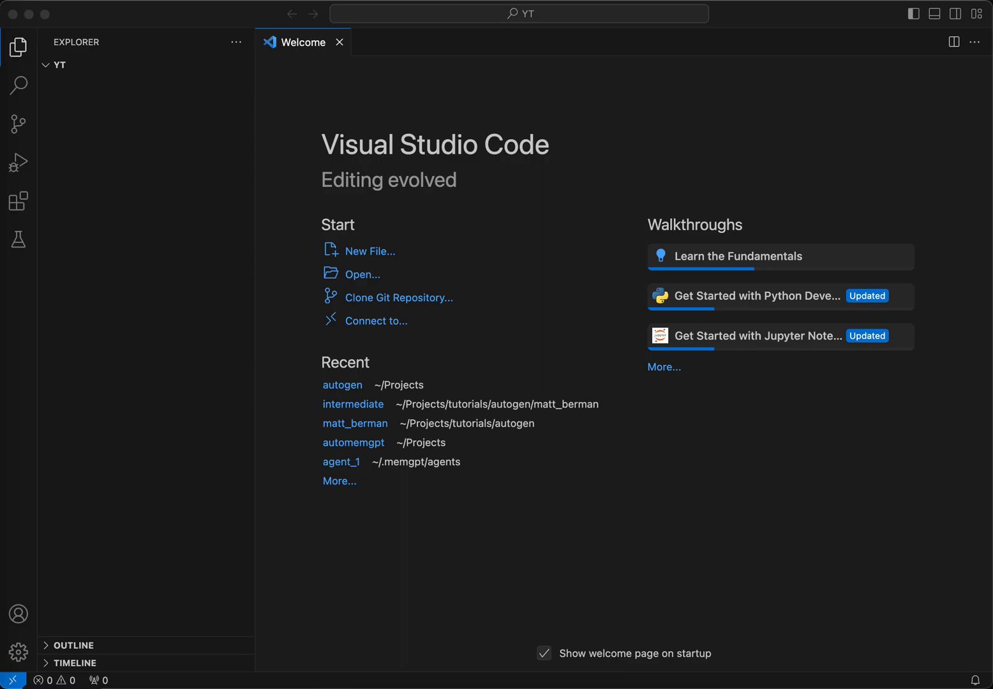
{"action": "mouse_move", "coordinate": [173, 252]}
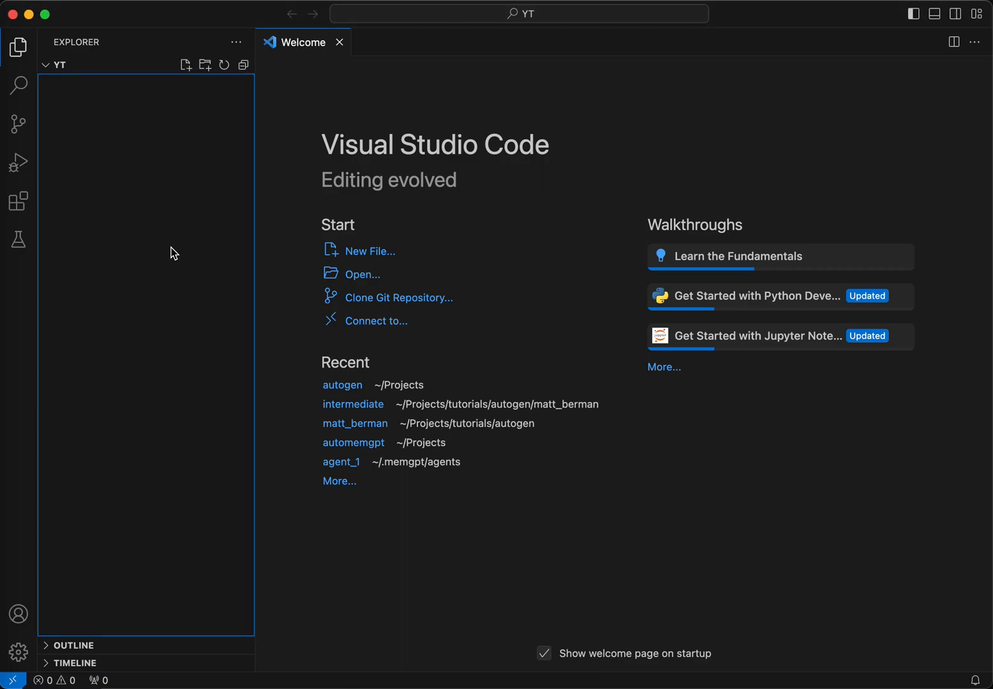
- Start a new terminal via the Command Palette's 'Terminal: Create New Terminal' command
{"action": "key", "text": "Cmd+Shift+P"}
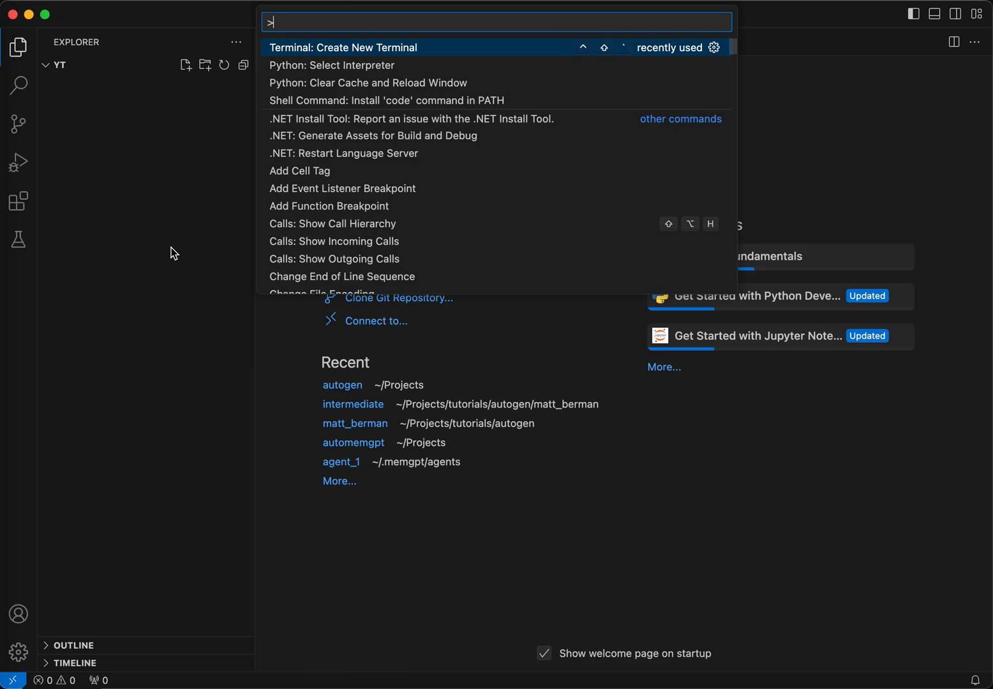
{"action": "type", "text": "new t"}
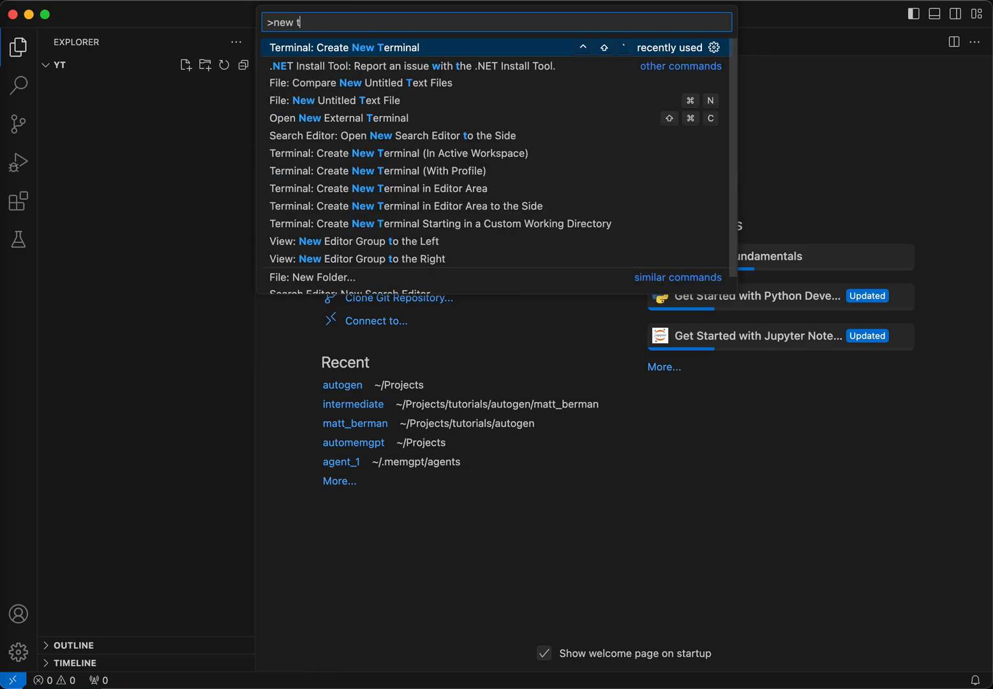
{"action": "left_click", "coordinate": [343, 46]}
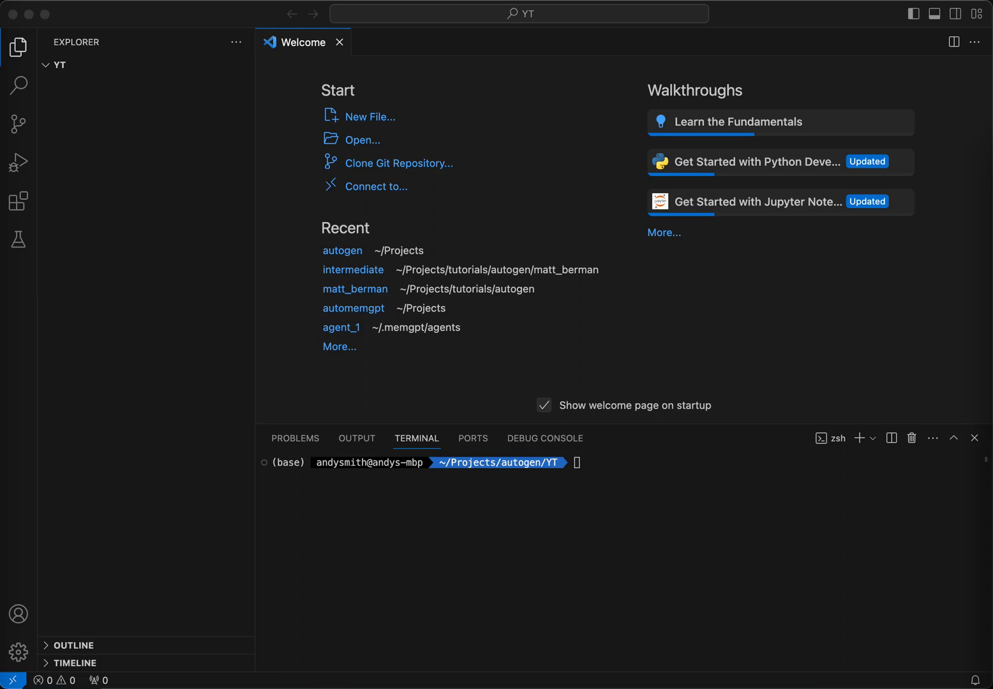
- Create the conda environment autogen_yt with Python 3.11.3, confirming with y
{"action": "type", "text": "conda create -n autogen_yt python=3.11.3"}
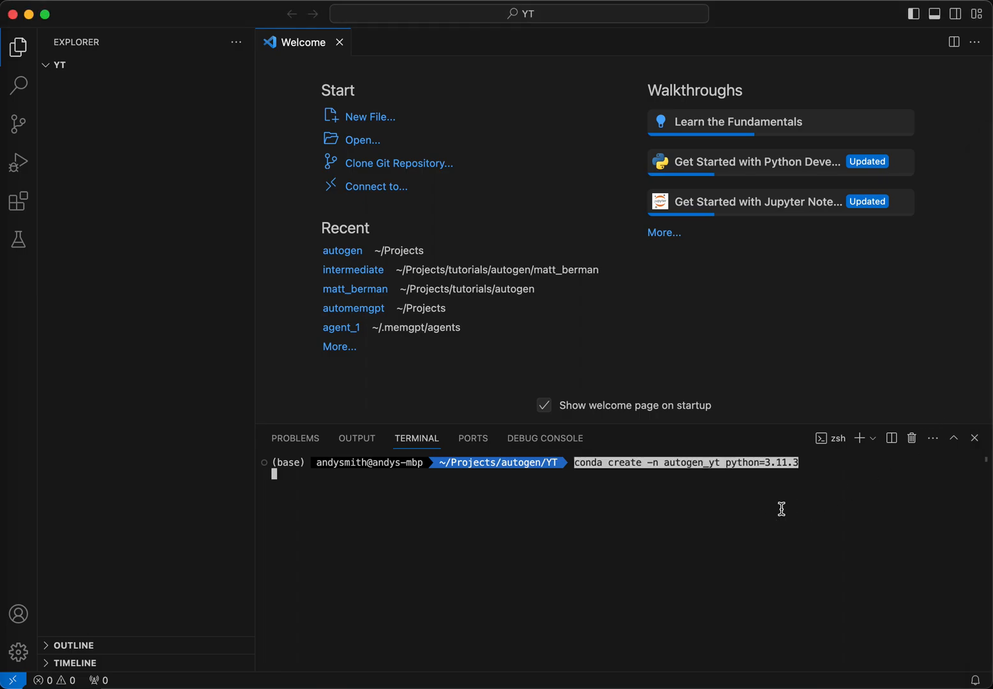
{"action": "mouse_move", "coordinate": [611, 470]}
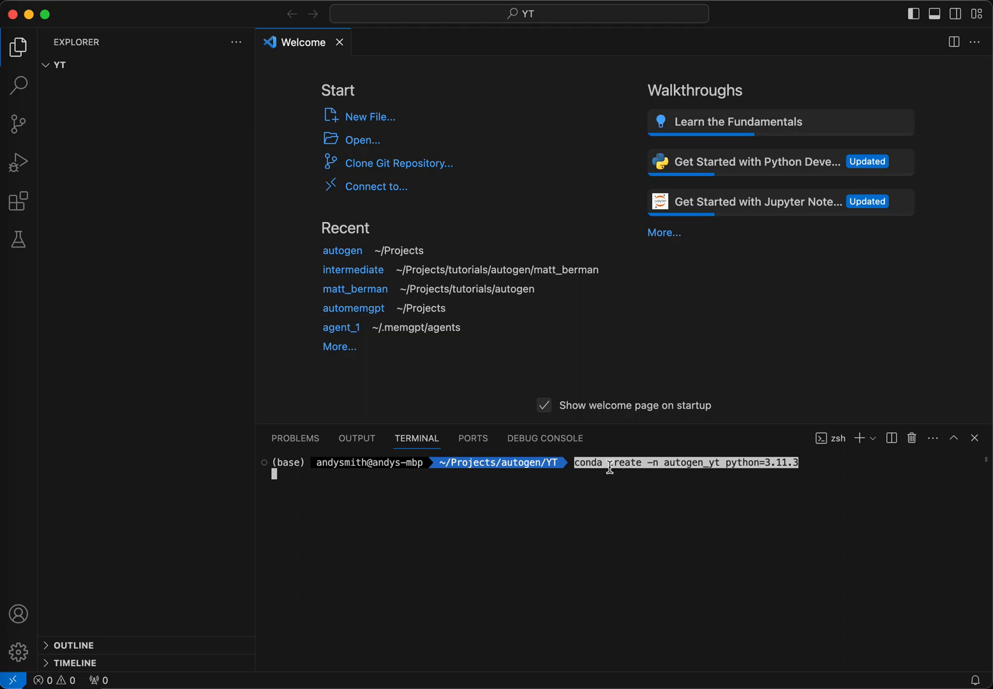
{"action": "mouse_move", "coordinate": [664, 462]}
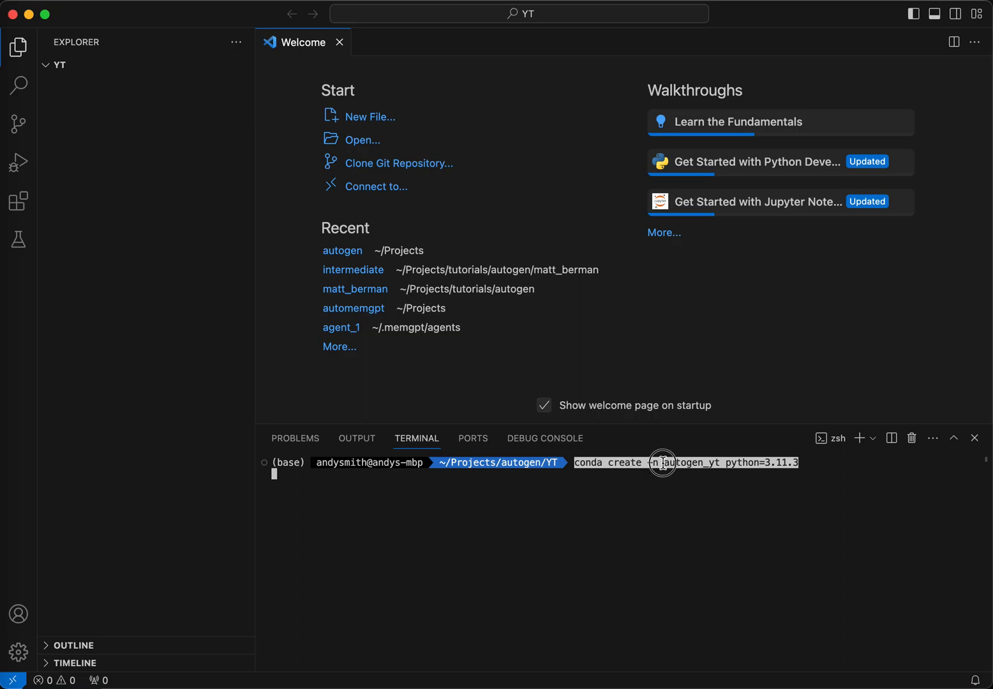
{"action": "mouse_move", "coordinate": [807, 469]}
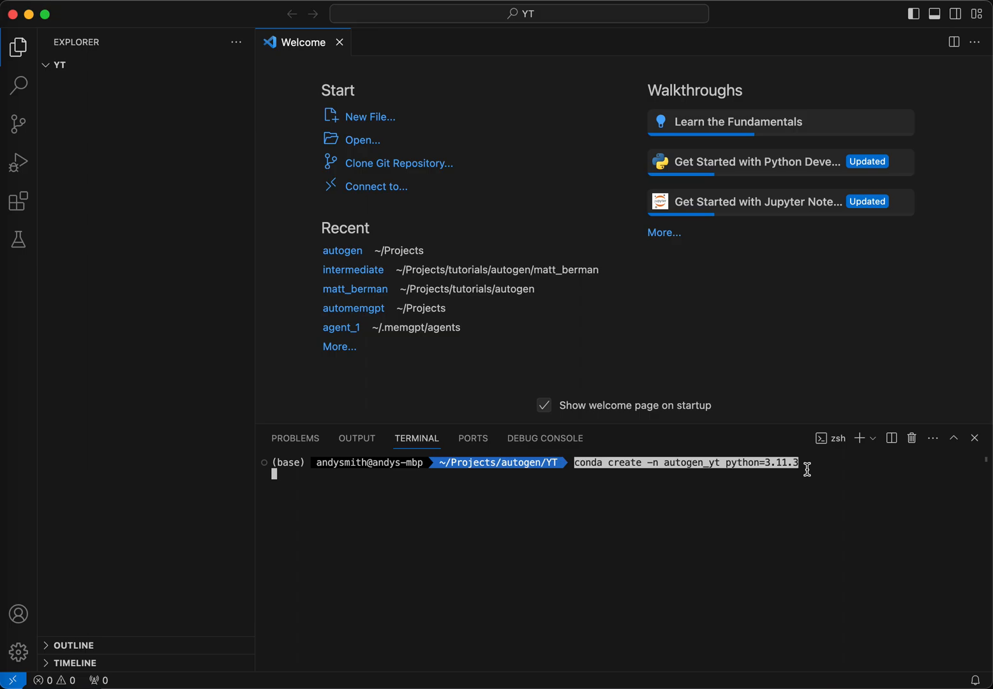
{"action": "key", "text": "Return"}
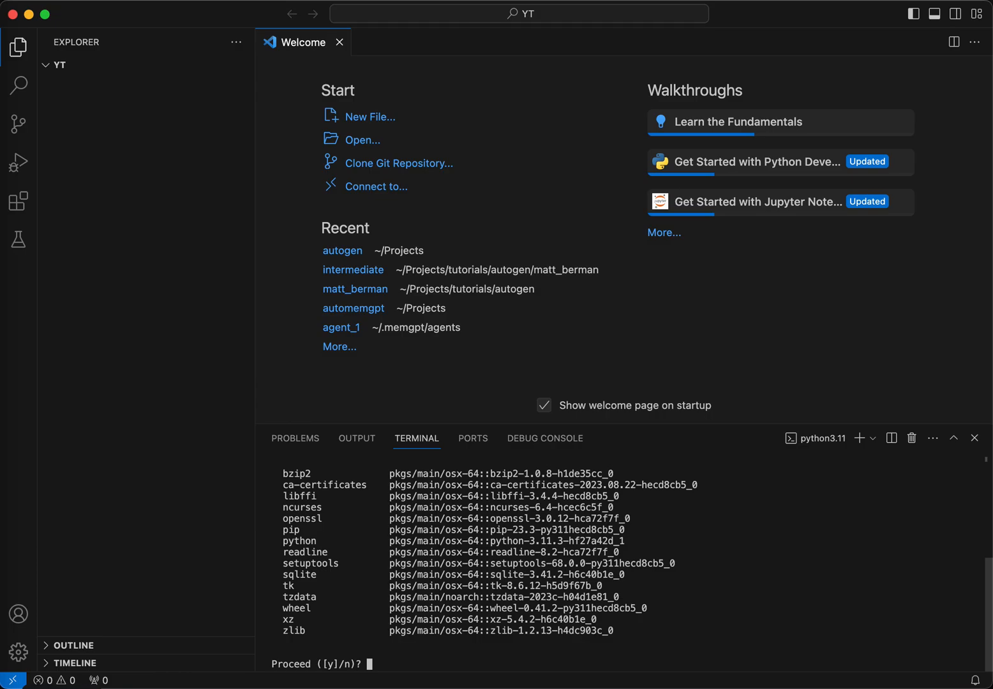
{"action": "type", "text": "y"}
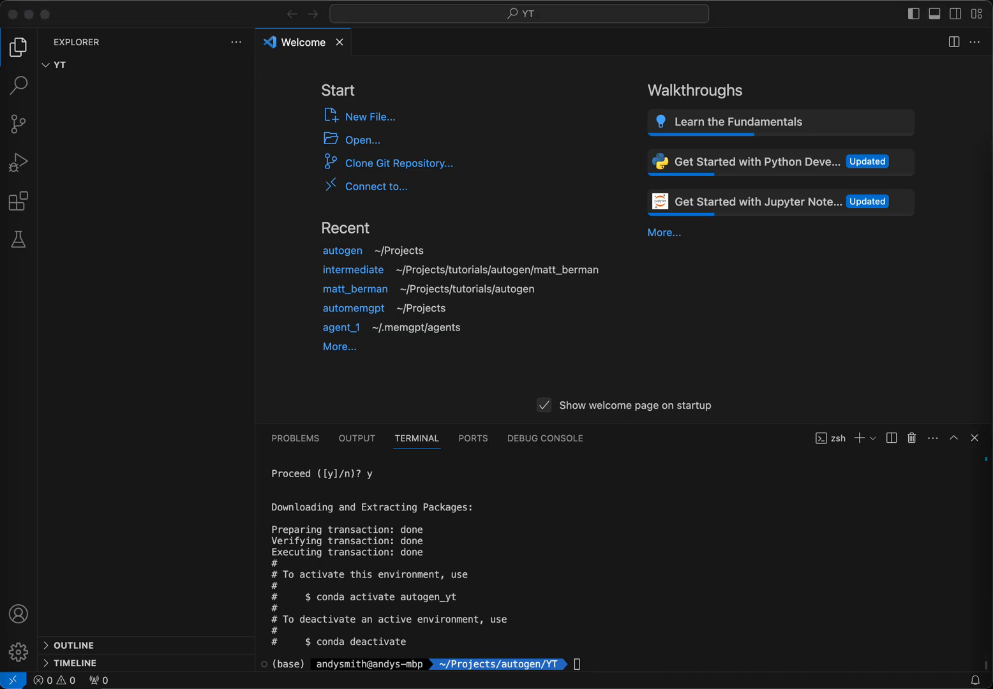
- Activate the autogen_yt conda environment in the terminal
{"action": "type", "text": "conda activate autogen_yt"}
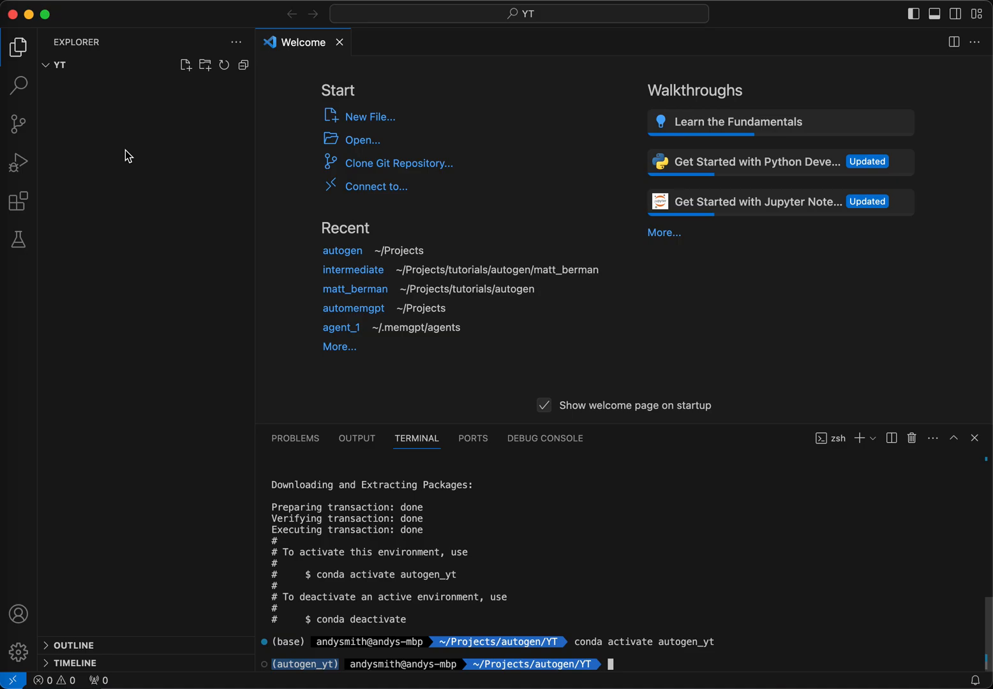
{"action": "mouse_move", "coordinate": [900, 359]}
{"action": "type", "text": "which python3"}
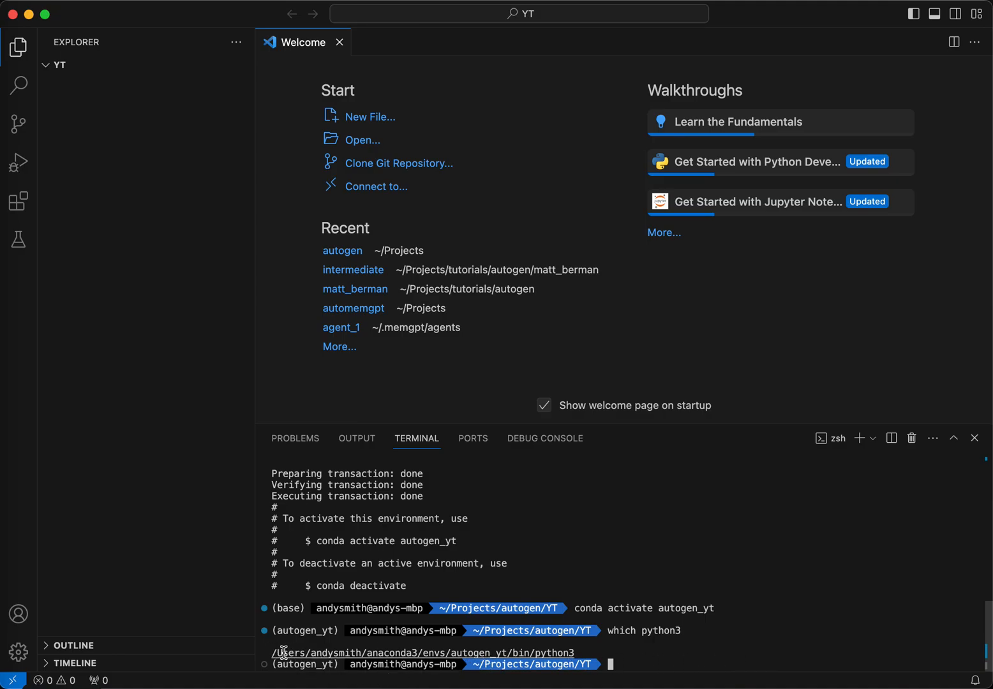
{"action": "mouse_move", "coordinate": [469, 656]}
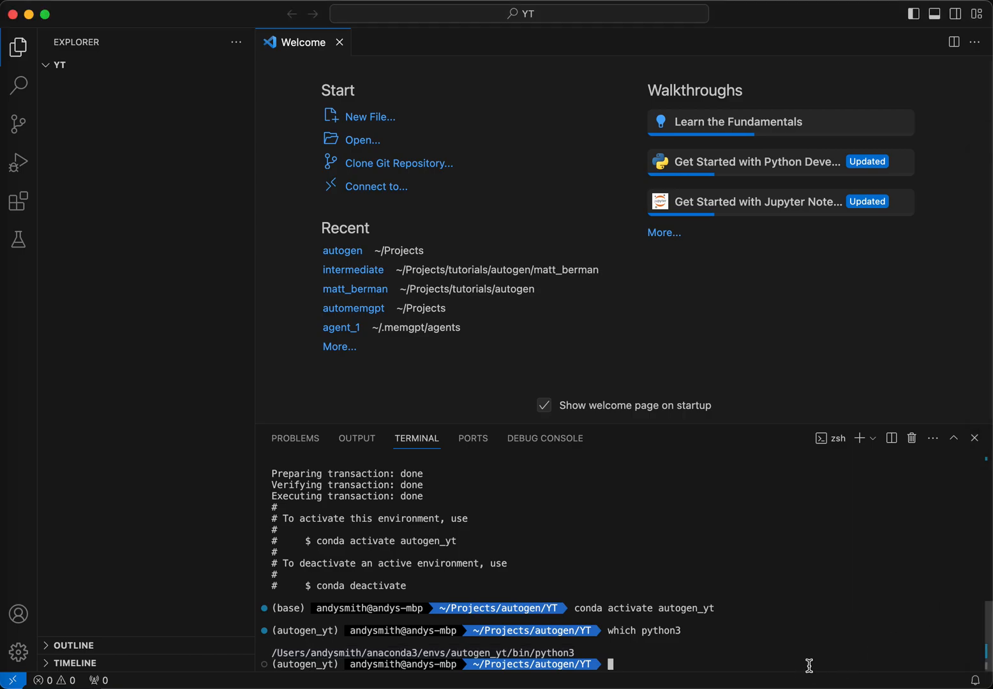
- Install pyautogen 0.2 with pip using the autogen_yt environment's python3
{"action": "type", "text": "/Users/andysmith/anaconda3/envs/autogen_yt/bin/python3 -m pip install pyautogen==0.2.0b5"}
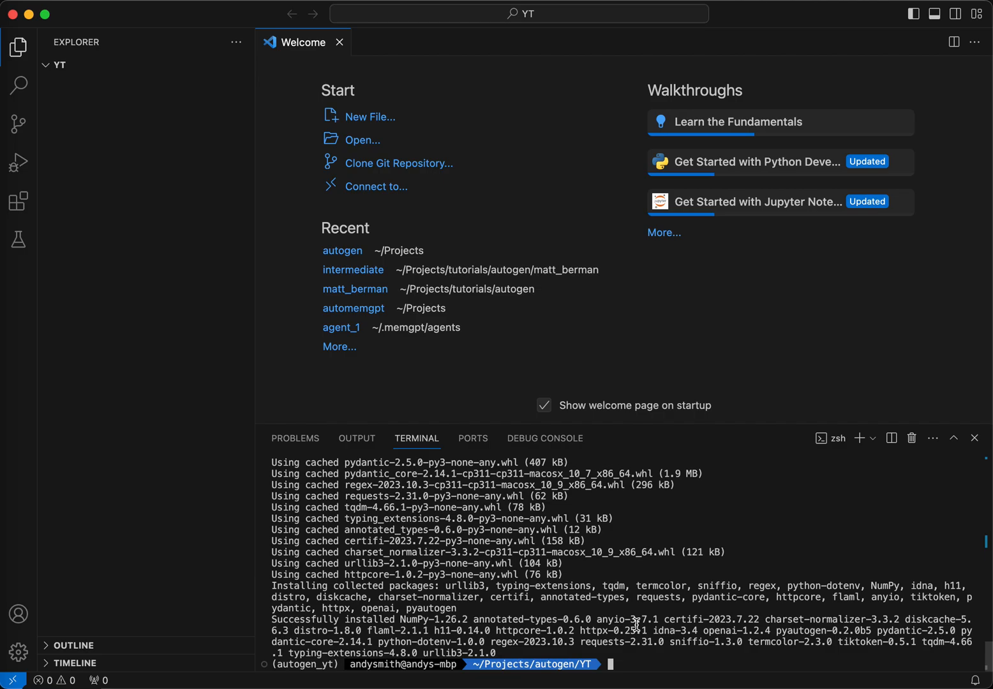
{"action": "mouse_move", "coordinate": [134, 189]}
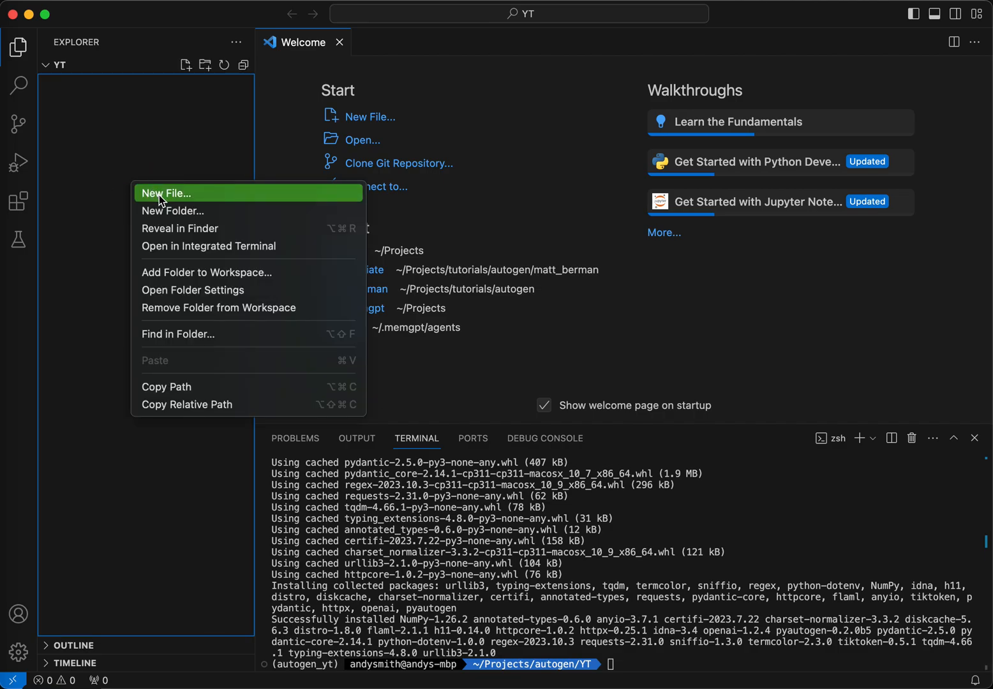
- Create the OAI_CONFIG_LIST file in the YT folder with the gpt-4 model entries, then close it
{"action": "left_click", "coordinate": [166, 192]}
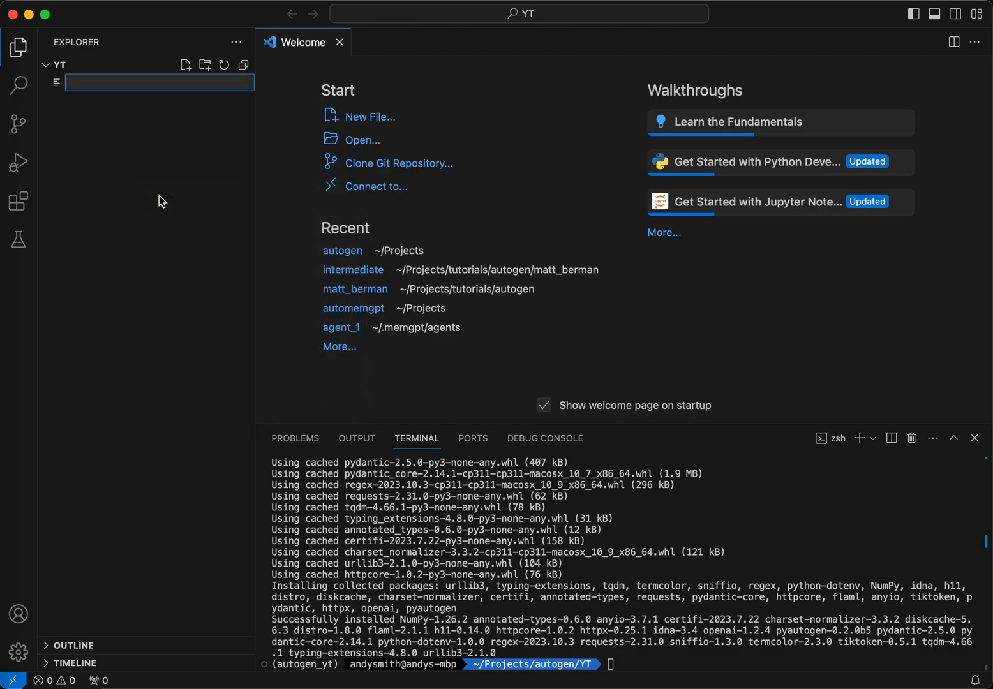
{"action": "type", "text": "o"}
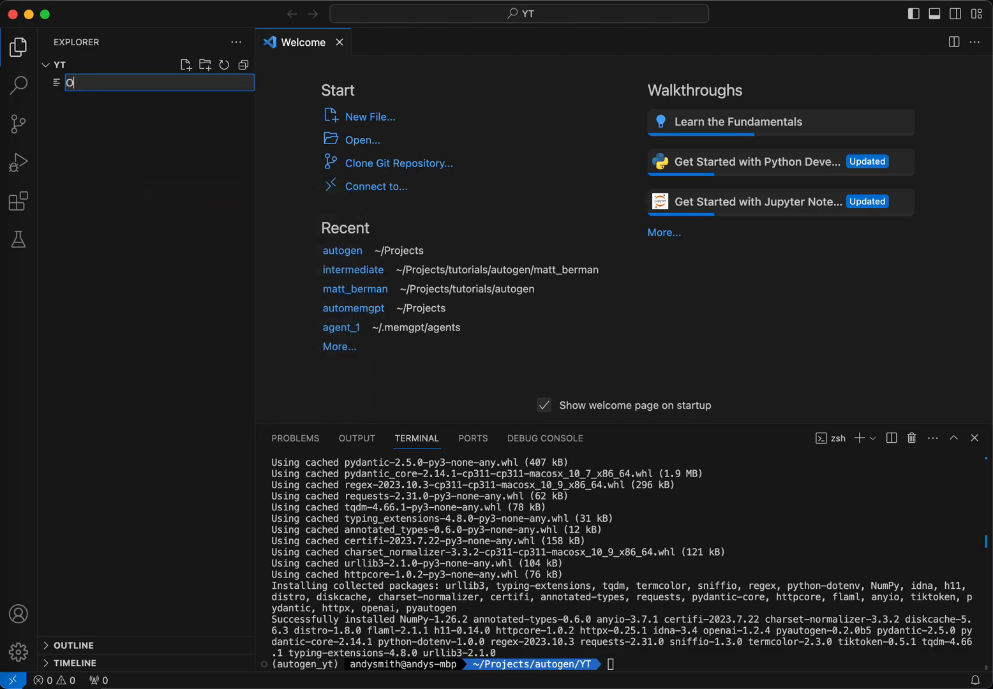
{"action": "type", "text": "OAI_C"}
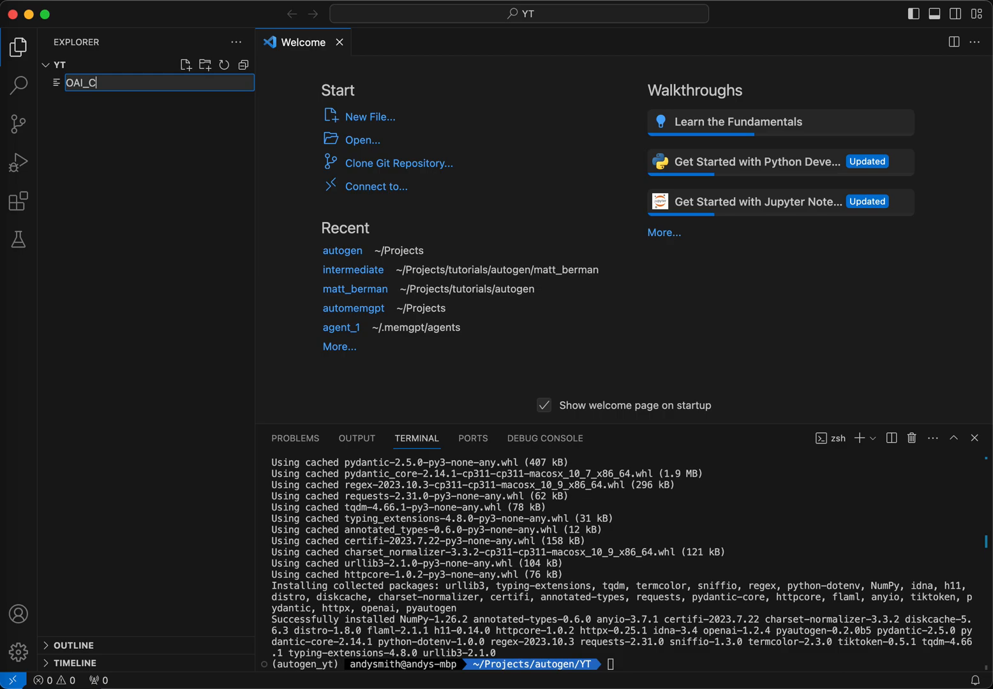
{"action": "type", "text": "ONFIG_LIST"}
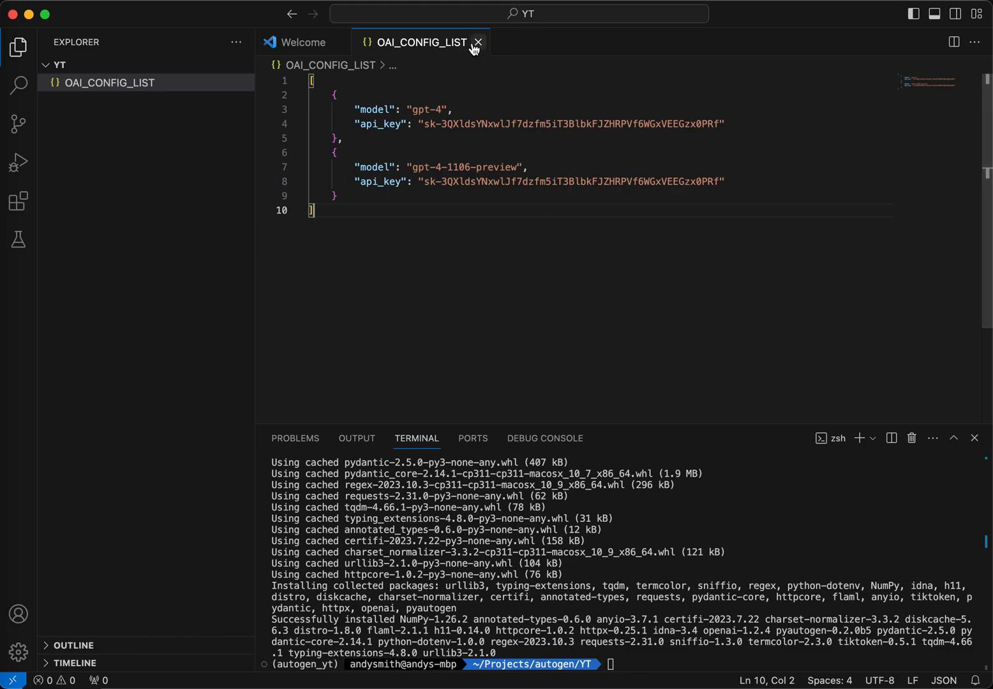
{"action": "left_click", "coordinate": [477, 42]}
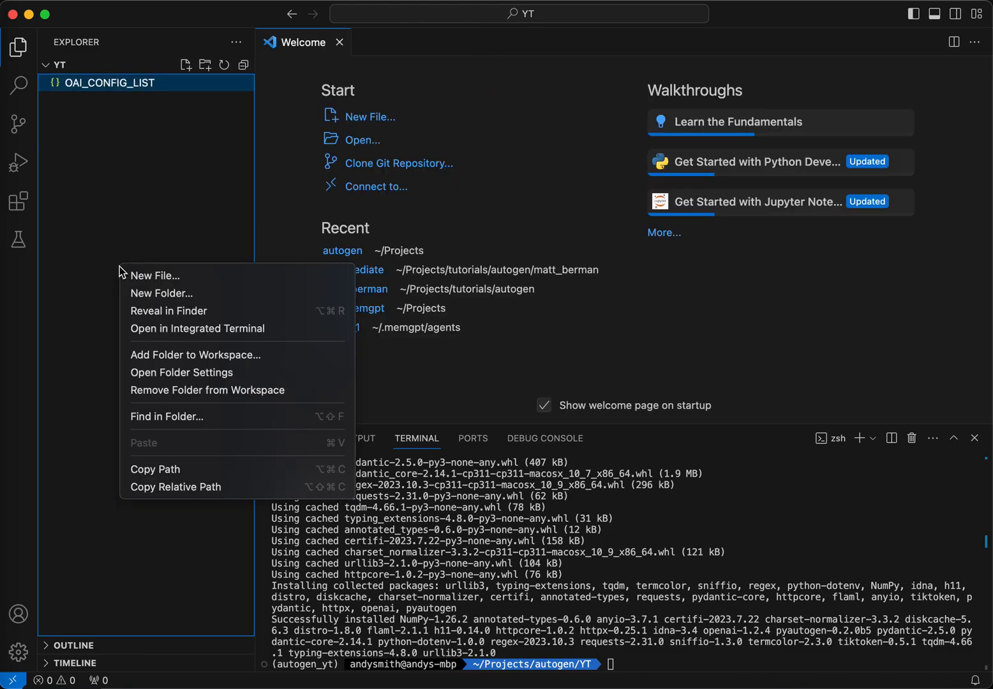
{"action": "left_click", "coordinate": [153, 275]}
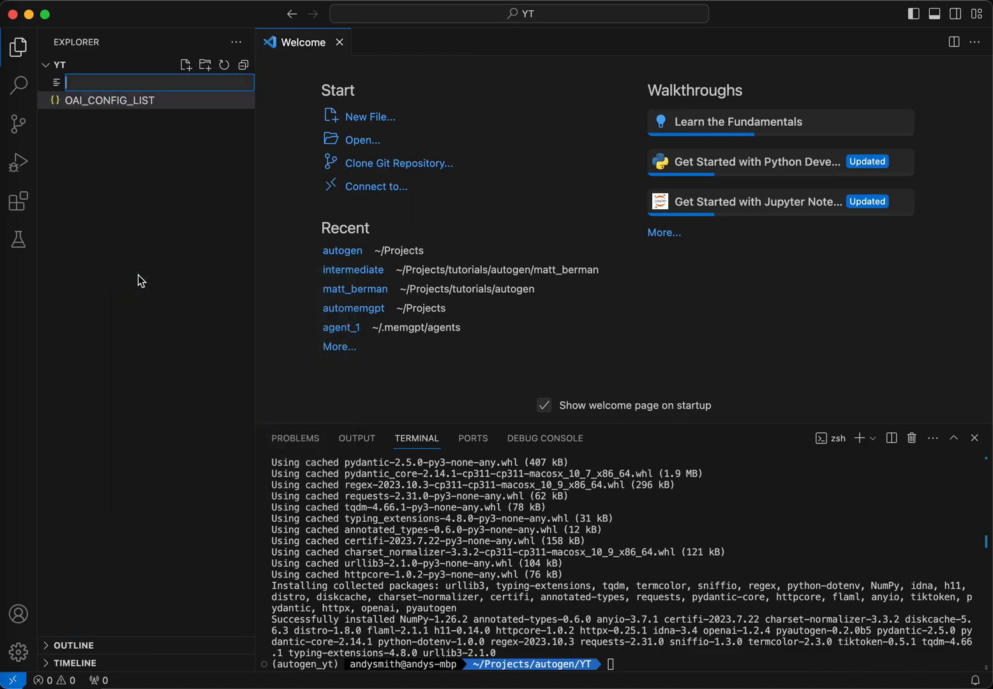
{"action": "type", "text": "basic_test"}
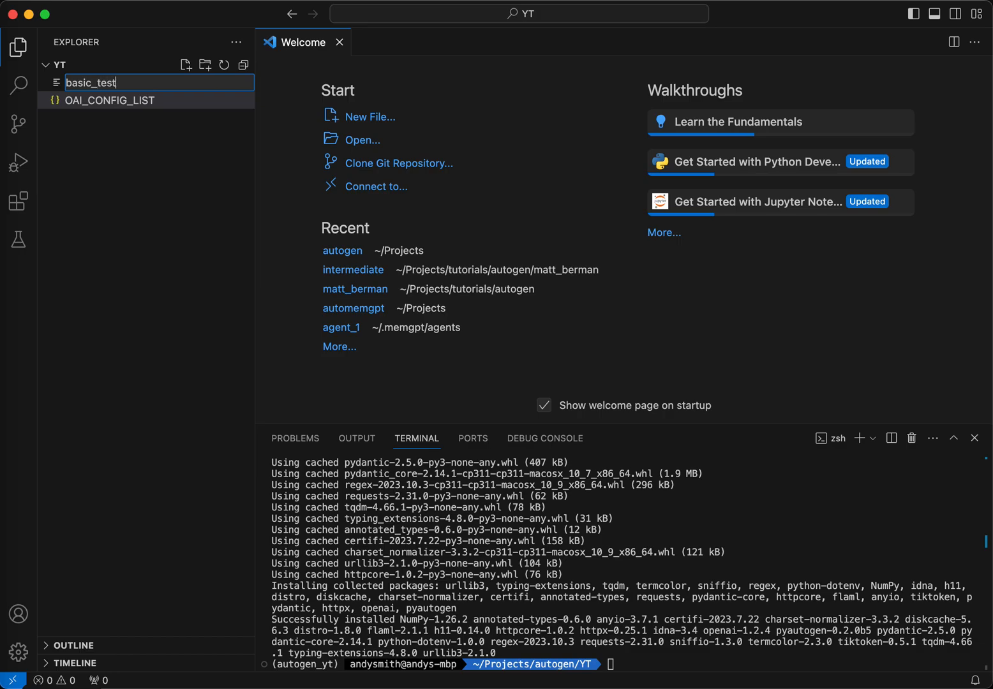
{"action": "type", "text": ".py"}
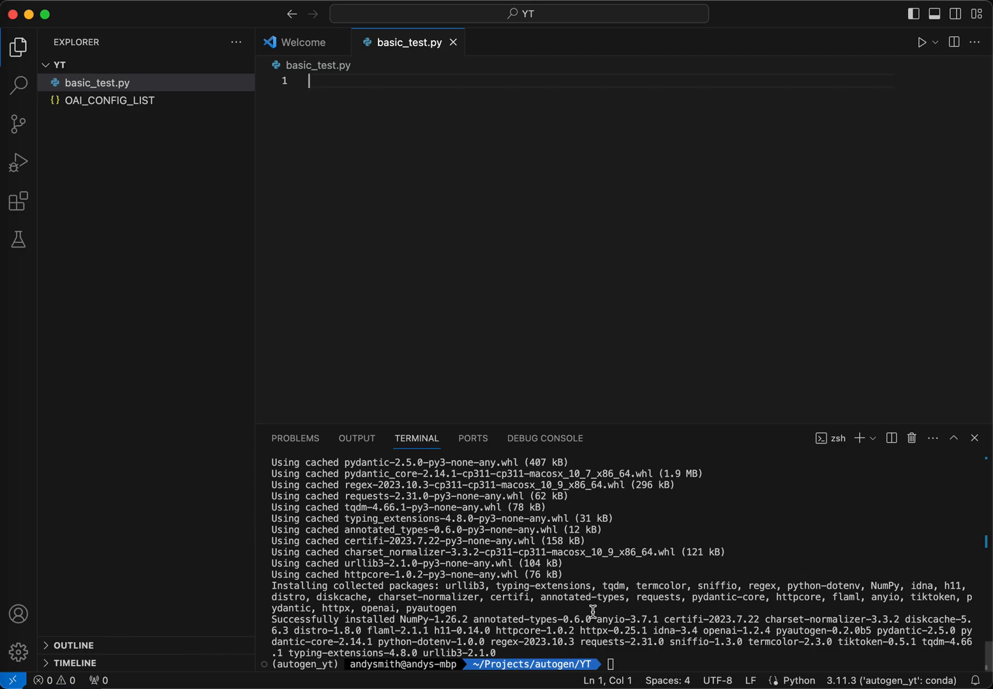
{"action": "mouse_move", "coordinate": [355, 665]}
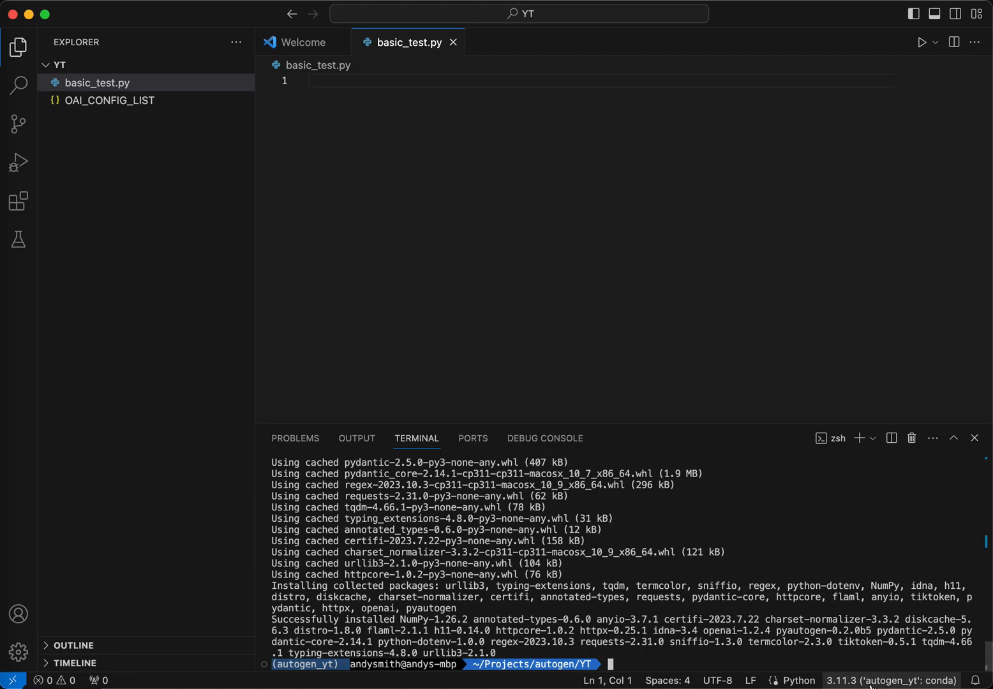
{"action": "mouse_move", "coordinate": [891, 680]}
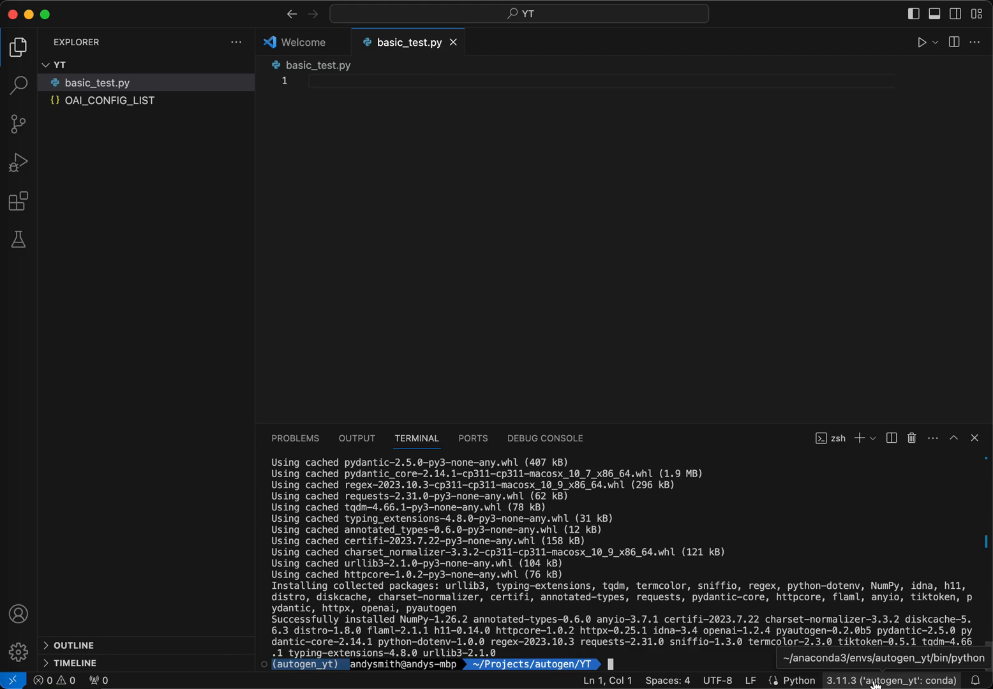
{"action": "left_click", "coordinate": [891, 680]}
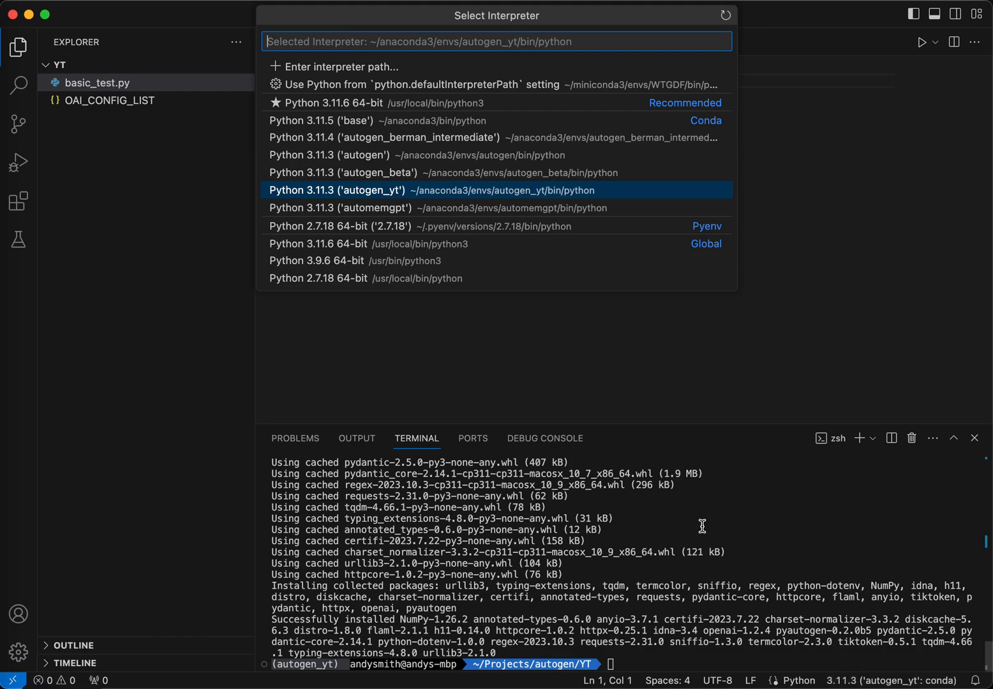
{"action": "mouse_move", "coordinate": [560, 279]}
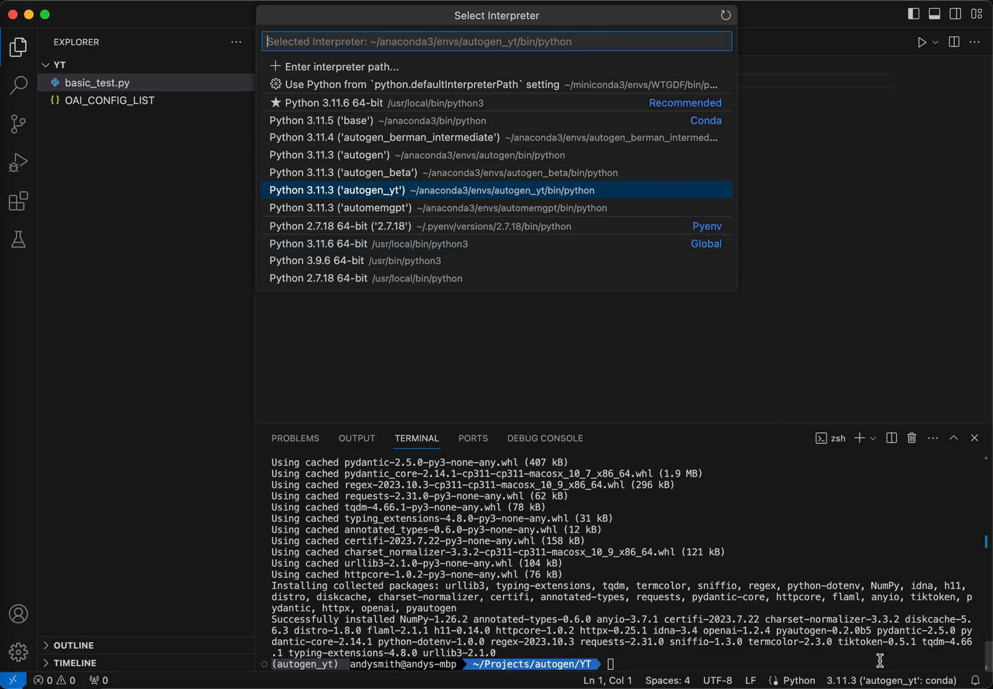
{"action": "mouse_move", "coordinate": [891, 680]}
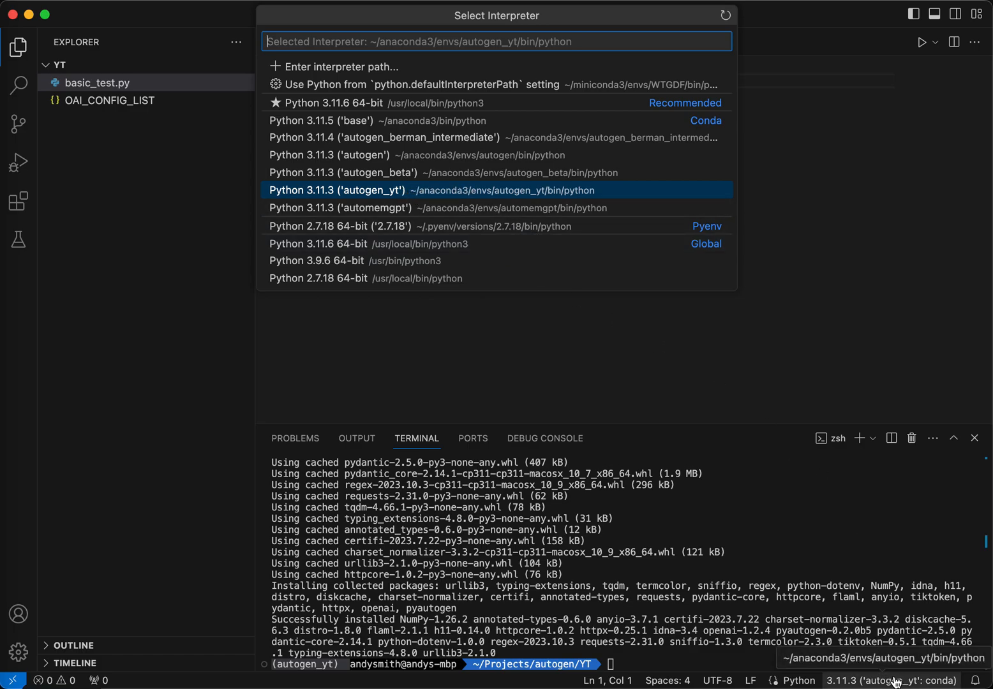
{"action": "mouse_move", "coordinate": [451, 190]}
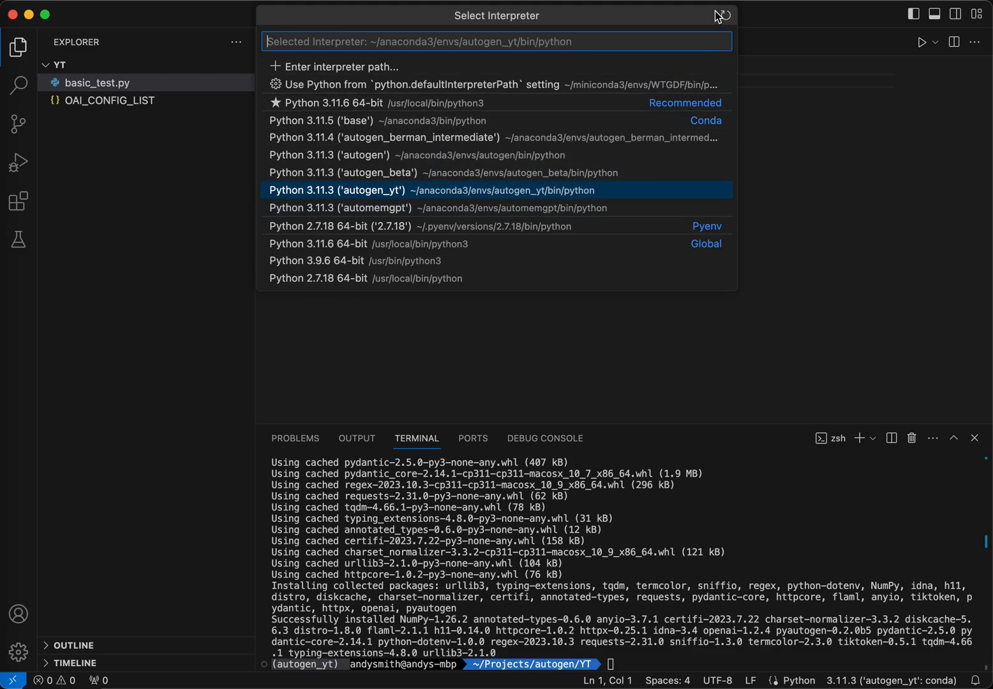
{"action": "left_click", "coordinate": [725, 16]}
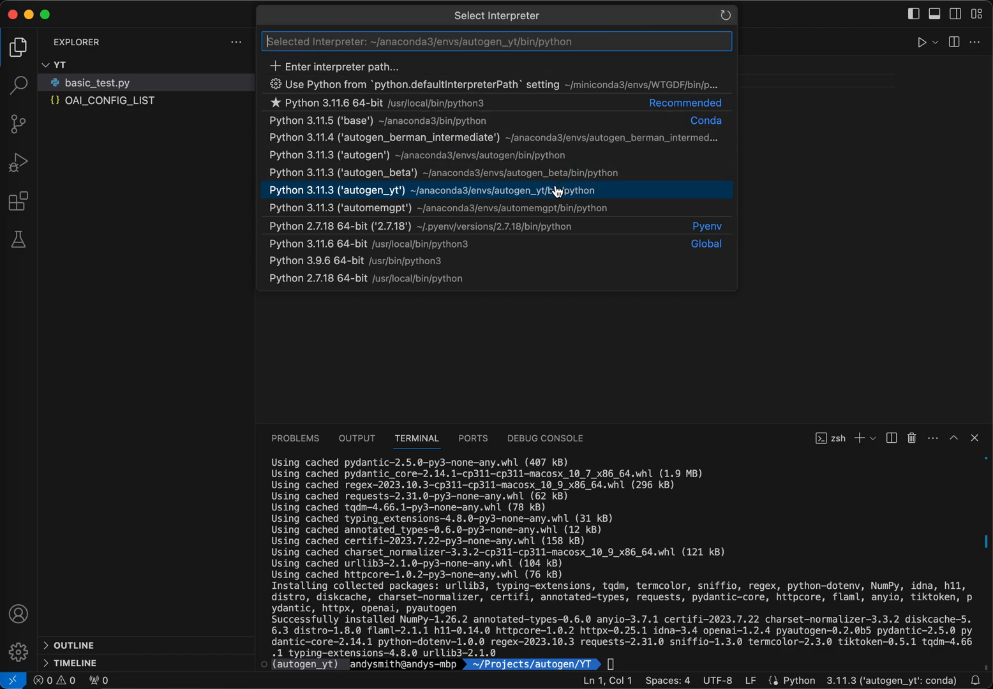
{"action": "left_click", "coordinate": [497, 189]}
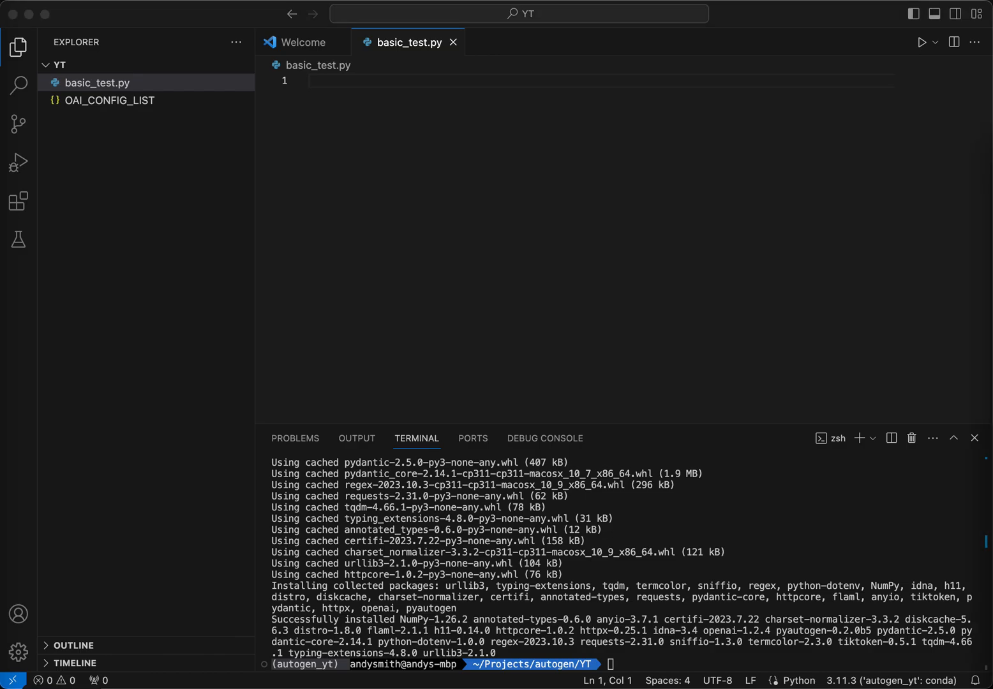
{"action": "mouse_move", "coordinate": [750, 215]}
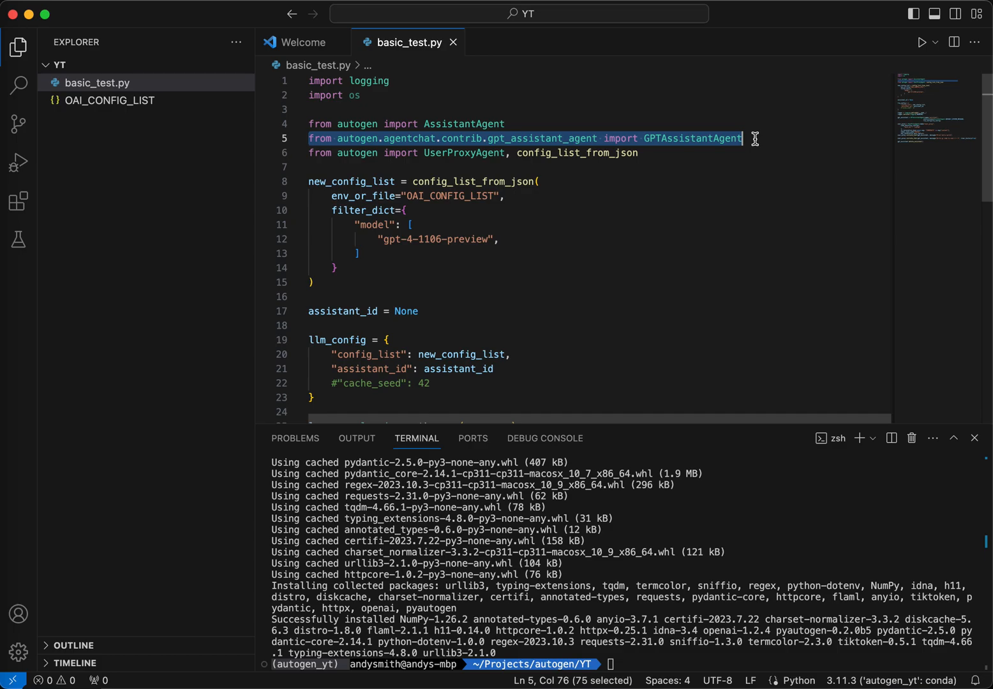
{"action": "mouse_move", "coordinate": [692, 138]}
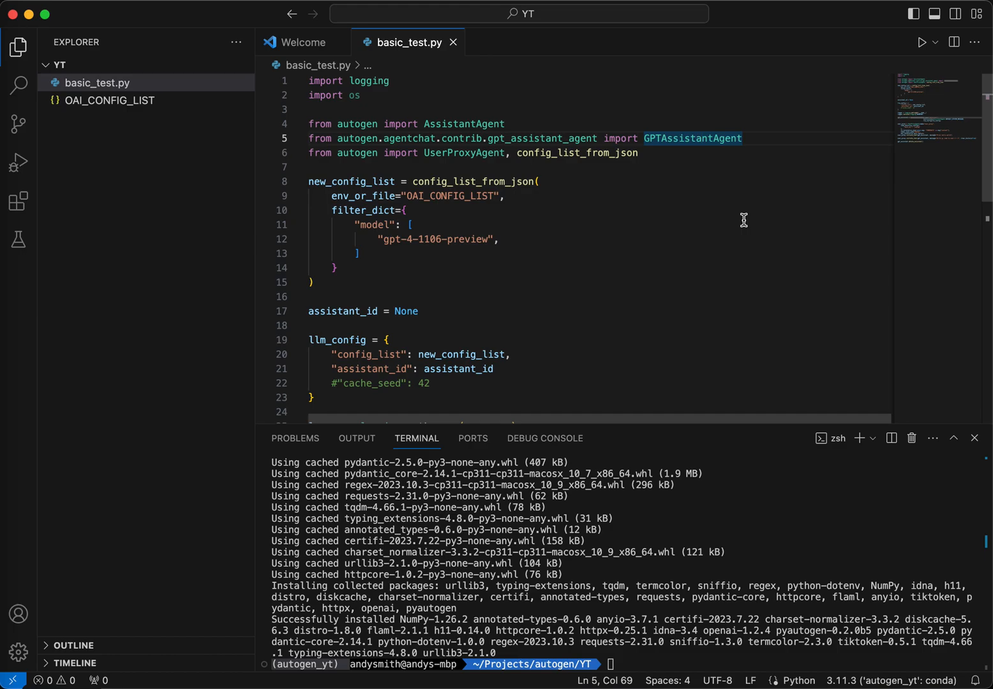
- Review the script's imports, config list and the assistant_id entry in llm_config
{"action": "scroll", "scroll_direction": "down", "scroll_amount": 3}
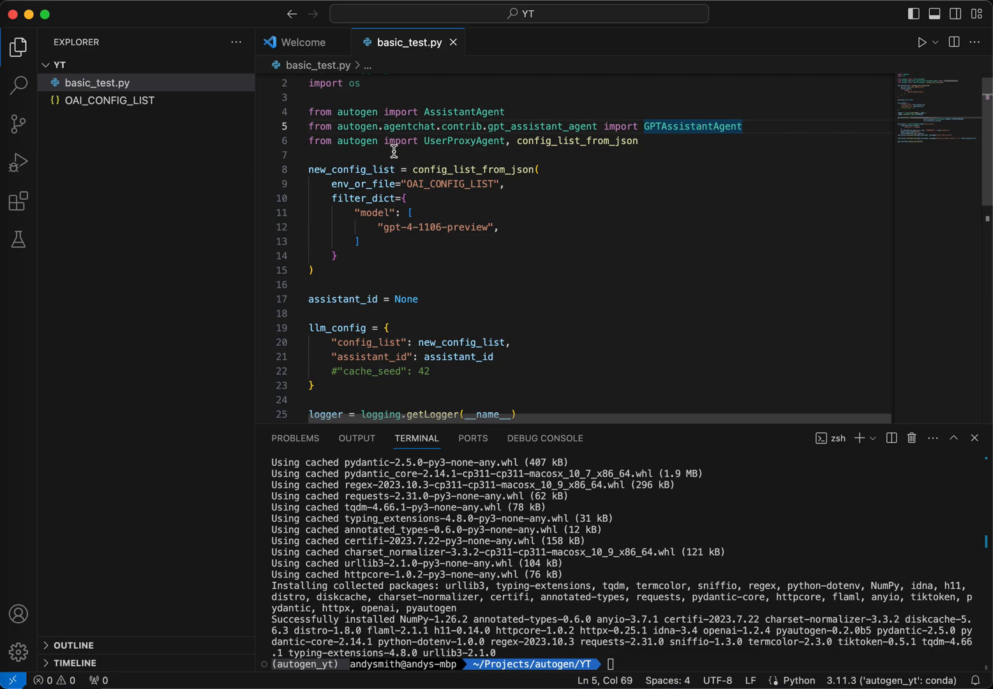
{"action": "left_click_drag", "start_coordinate": [308, 156], "coordinate": [347, 199]}
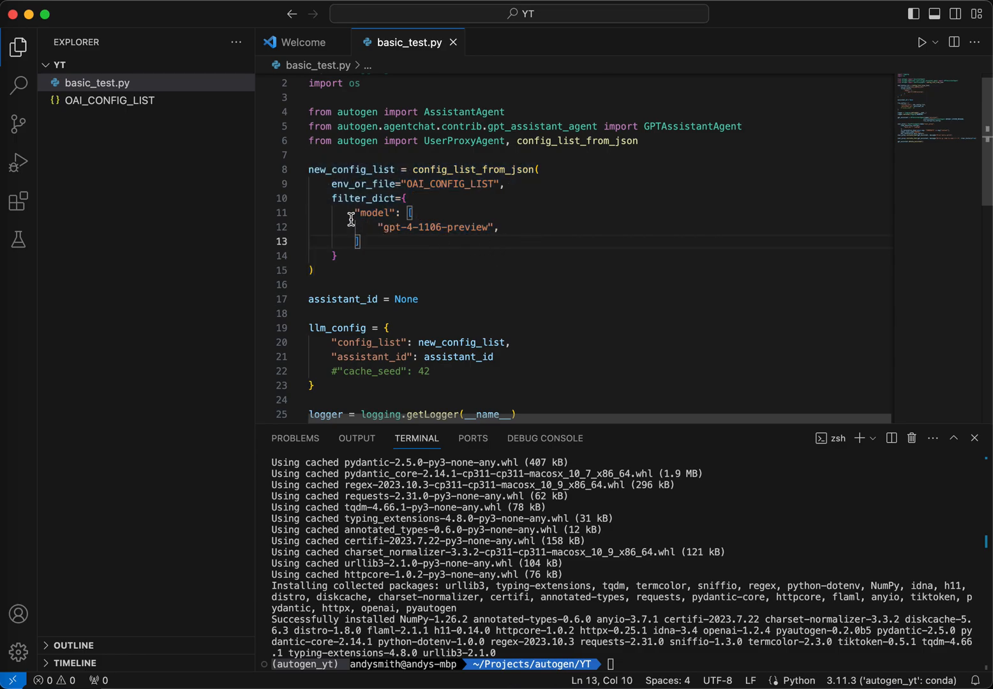
{"action": "mouse_move", "coordinate": [467, 265]}
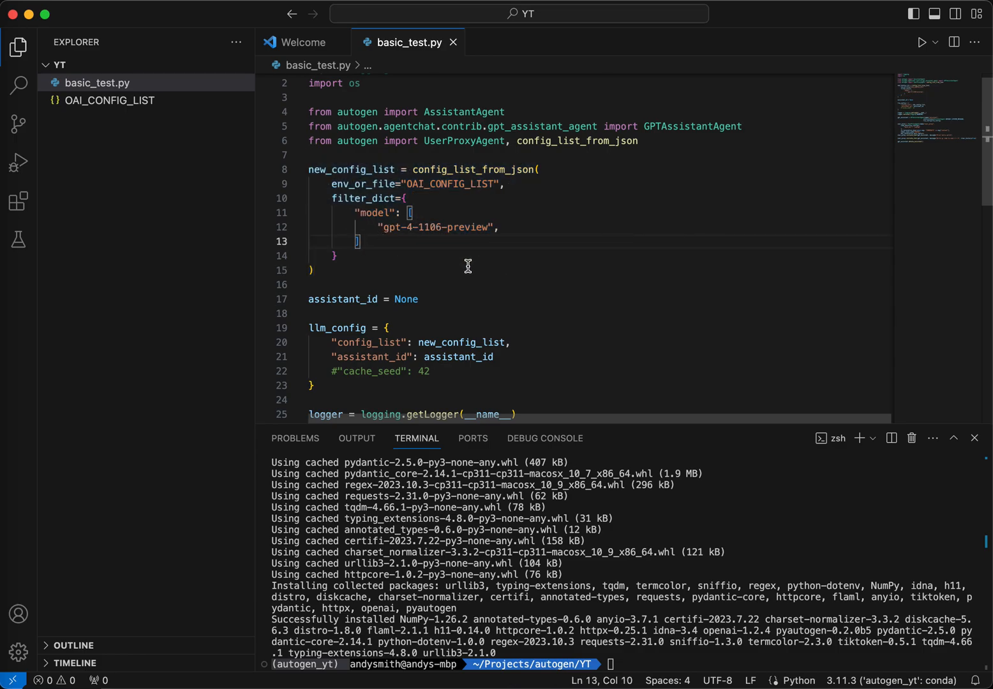
{"action": "scroll", "scroll_direction": "down", "scroll_amount": 3}
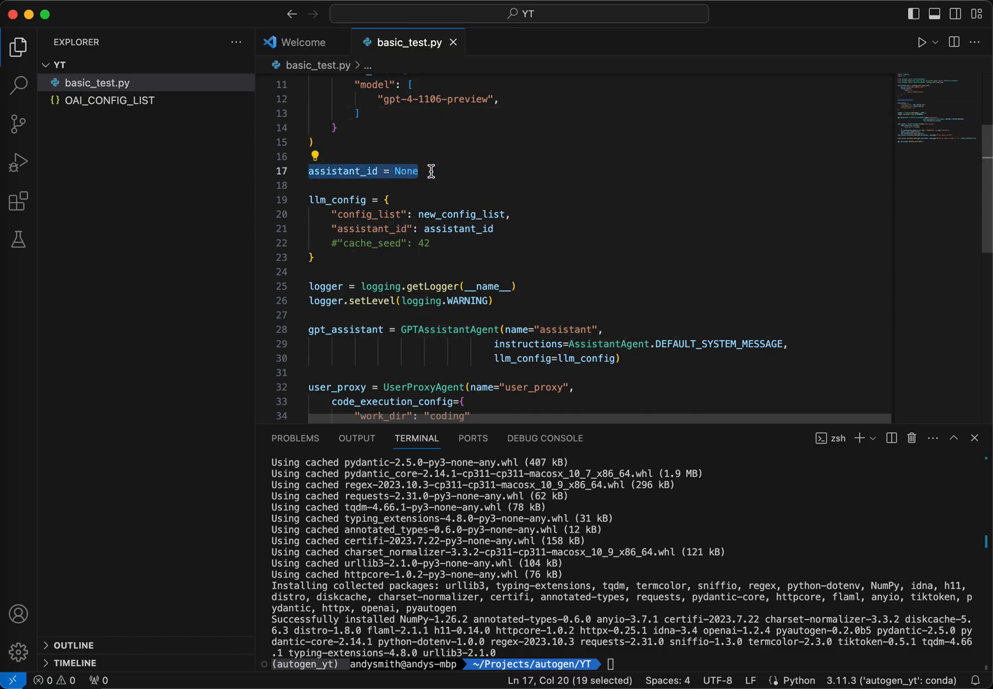
{"action": "mouse_move", "coordinate": [504, 197]}
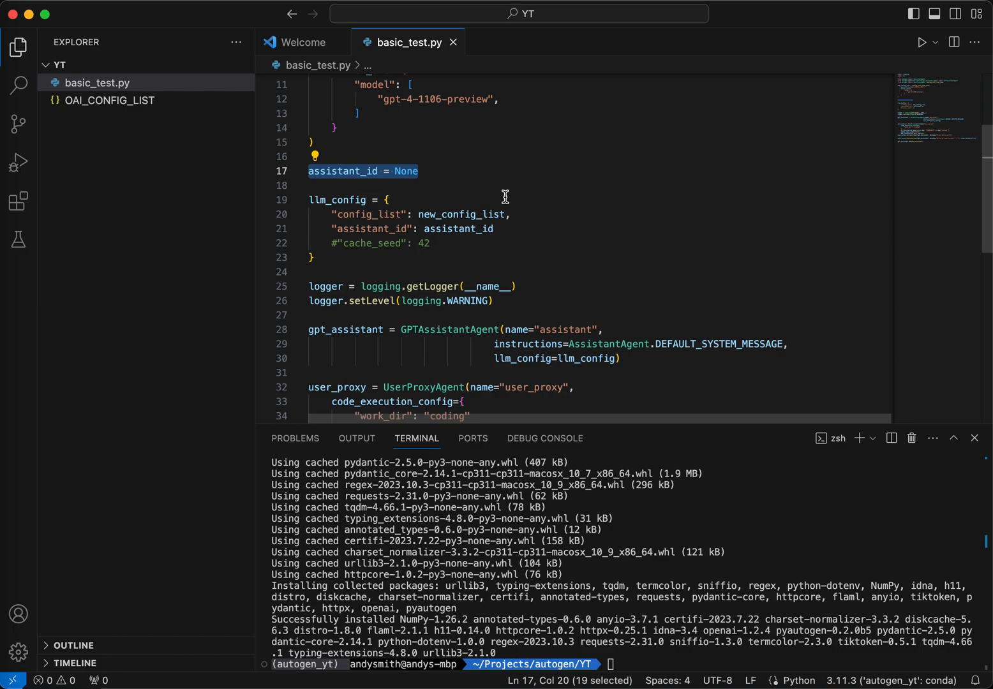
{"action": "mouse_move", "coordinate": [403, 171]}
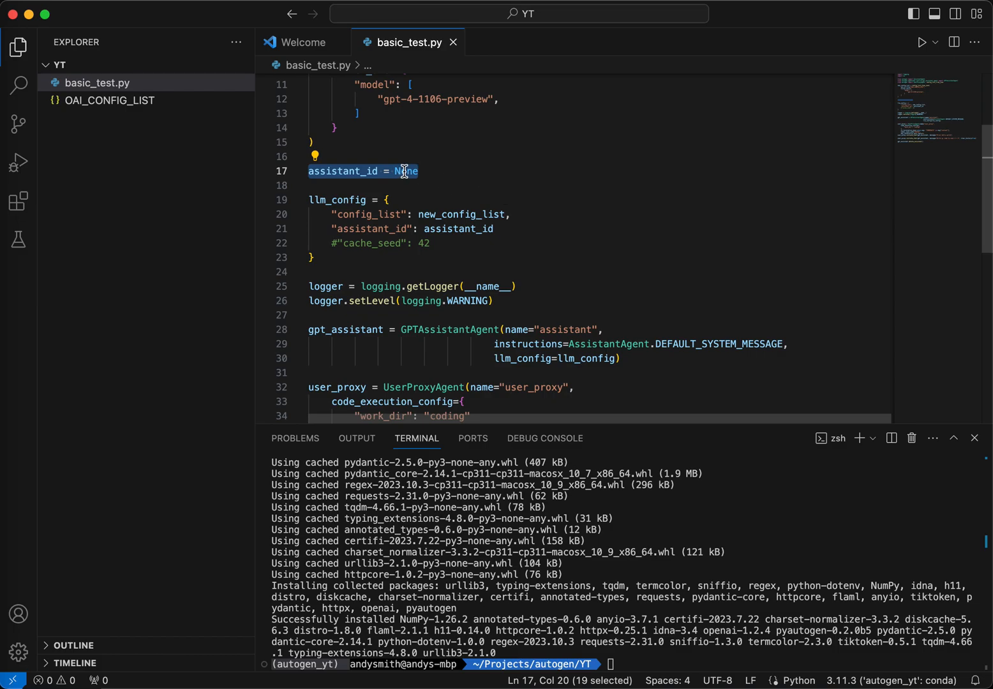
{"action": "mouse_move", "coordinate": [622, 295]}
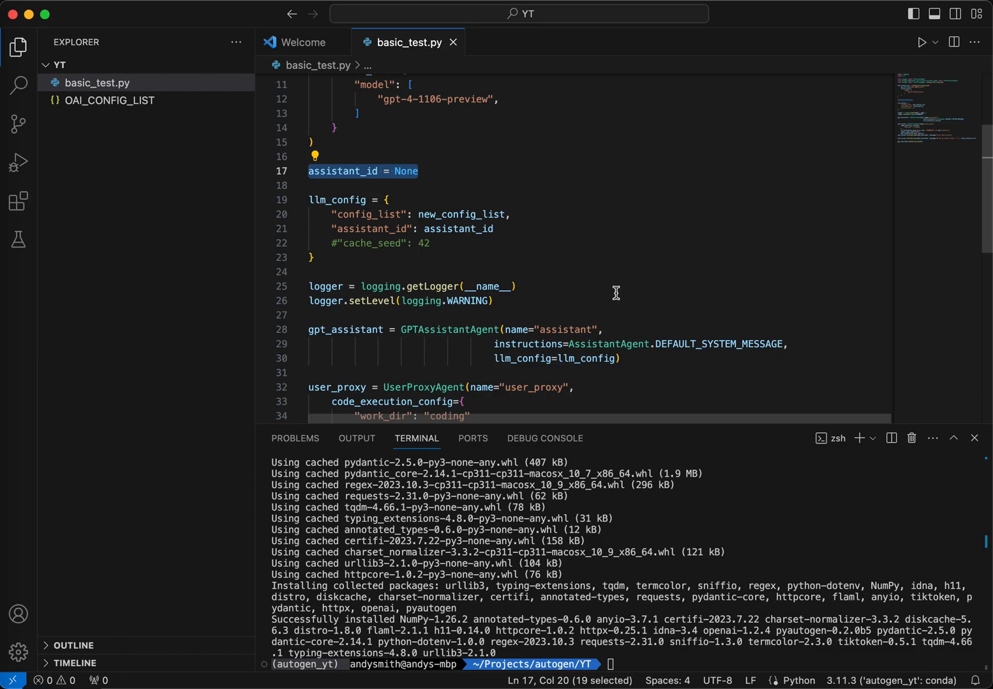
{"action": "left_click", "coordinate": [419, 171]}
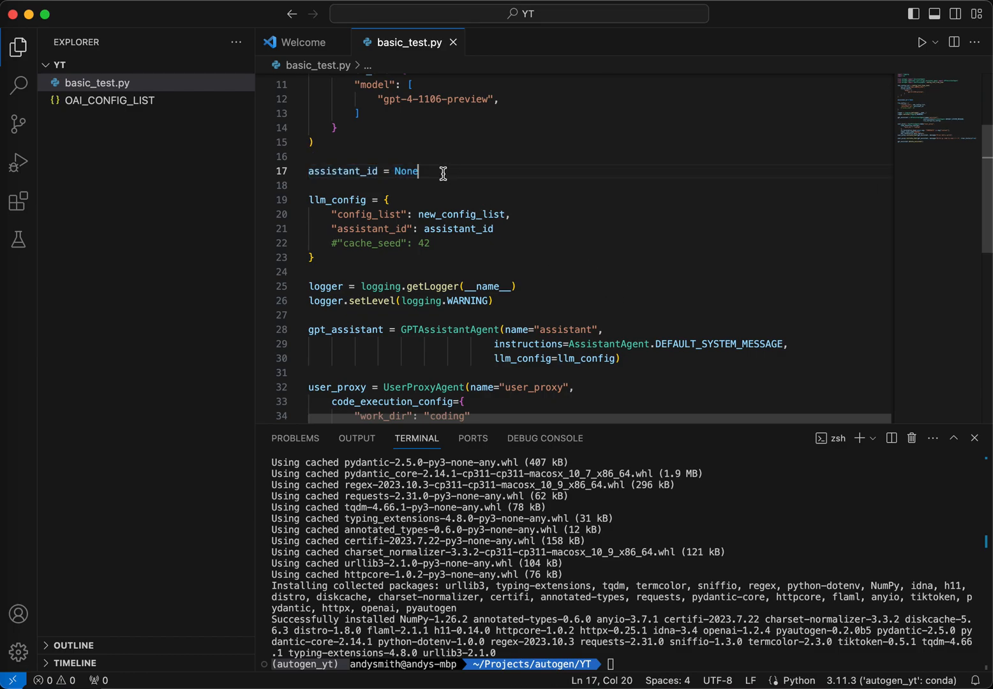
{"action": "mouse_move", "coordinate": [360, 197]}
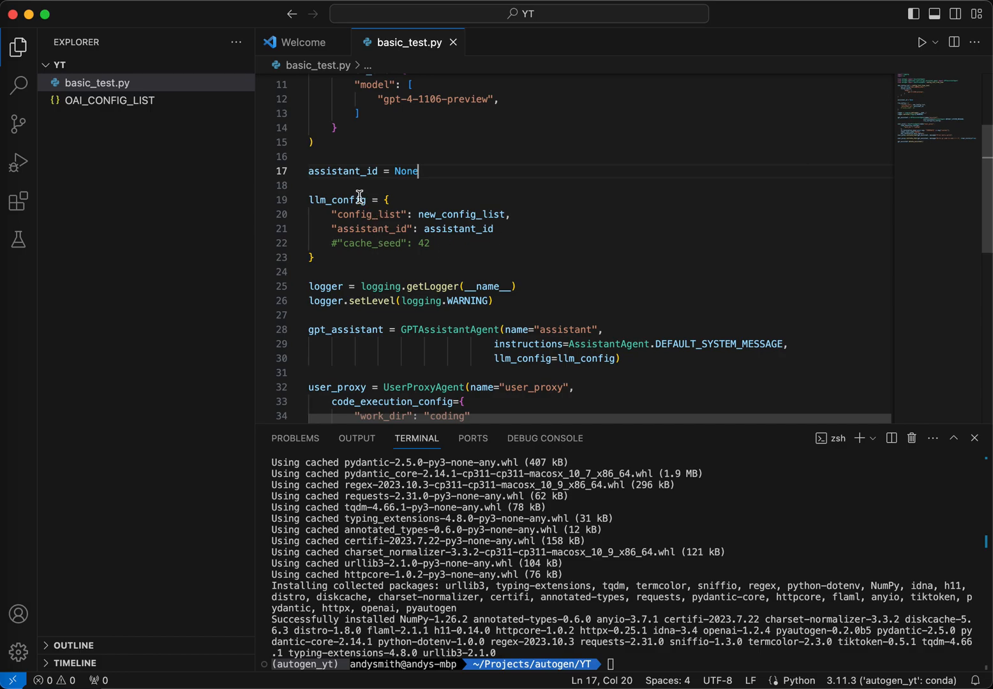
{"action": "mouse_move", "coordinate": [383, 222]}
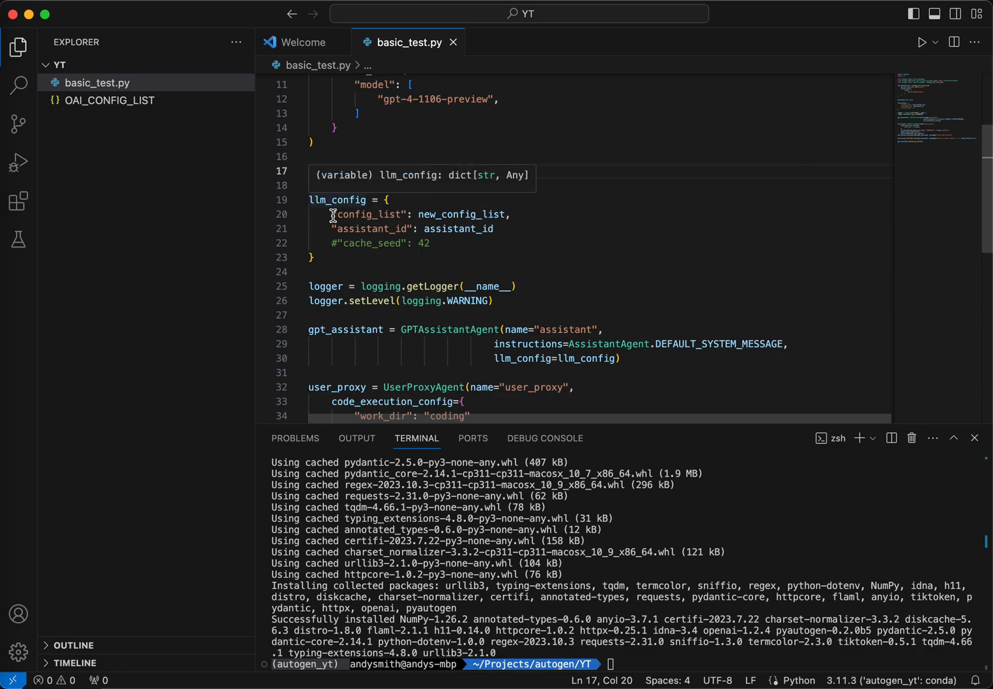
{"action": "double_click", "coordinate": [458, 229]}
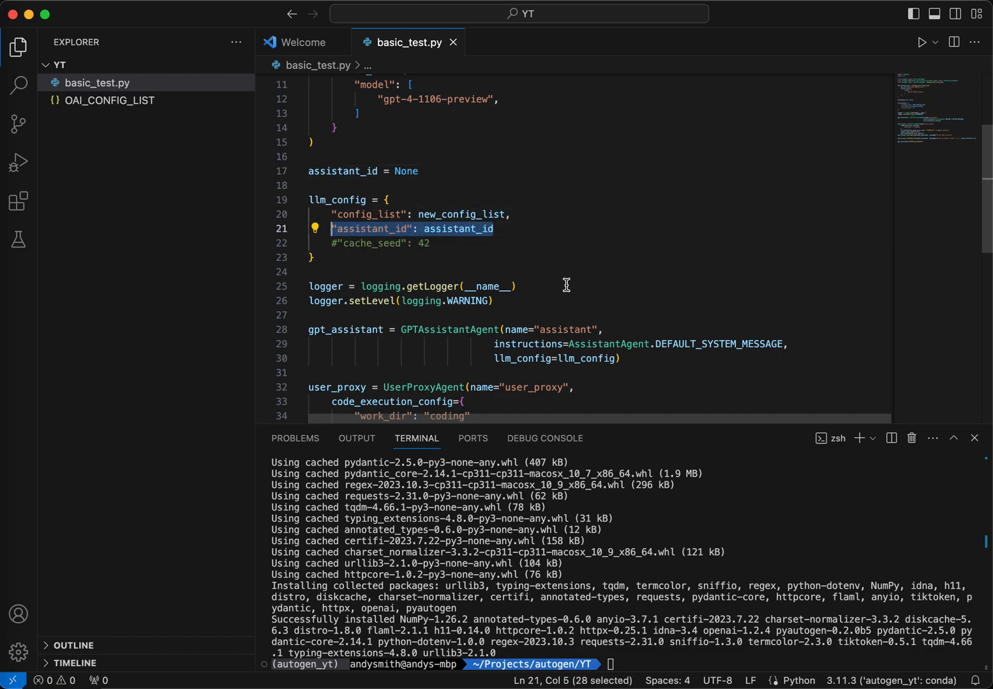
{"action": "scroll", "scroll_direction": "down", "scroll_amount": 3}
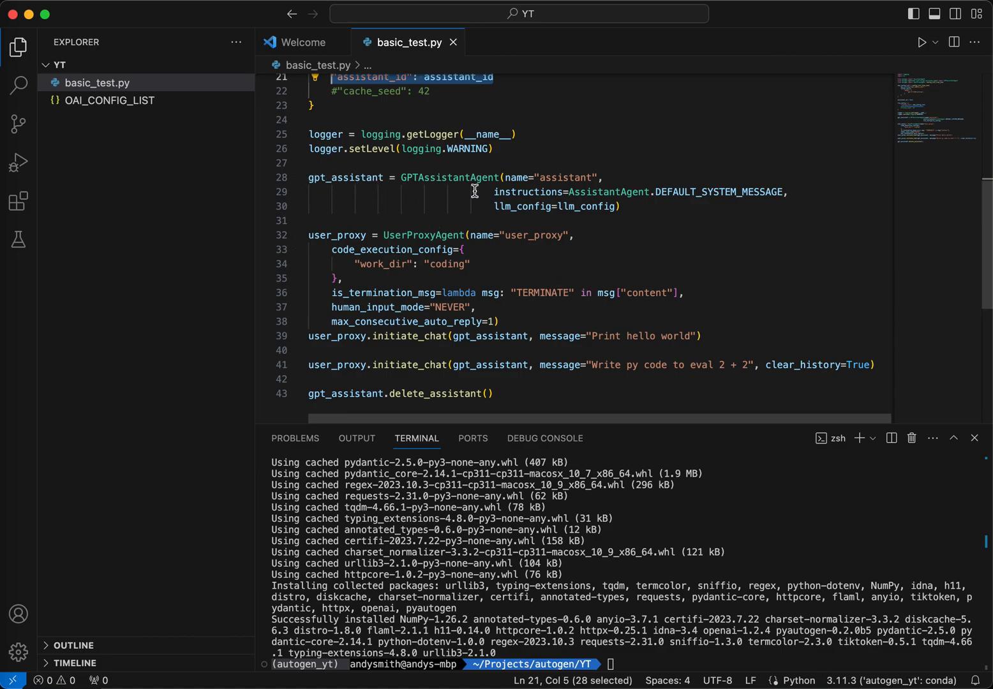
{"action": "mouse_move", "coordinate": [683, 232]}
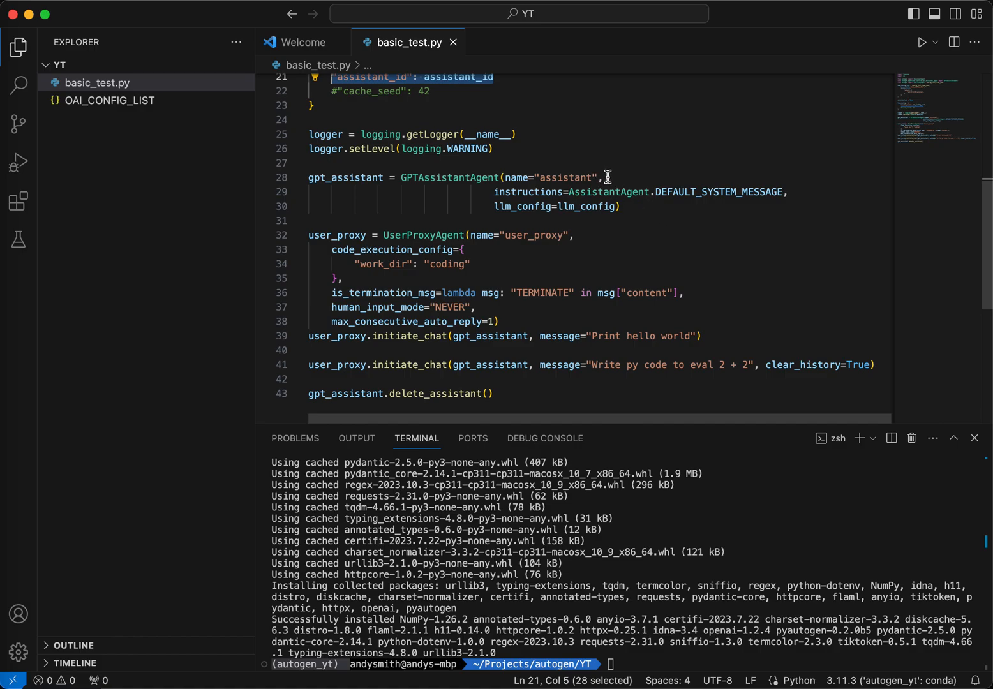
{"action": "mouse_move", "coordinate": [615, 191]}
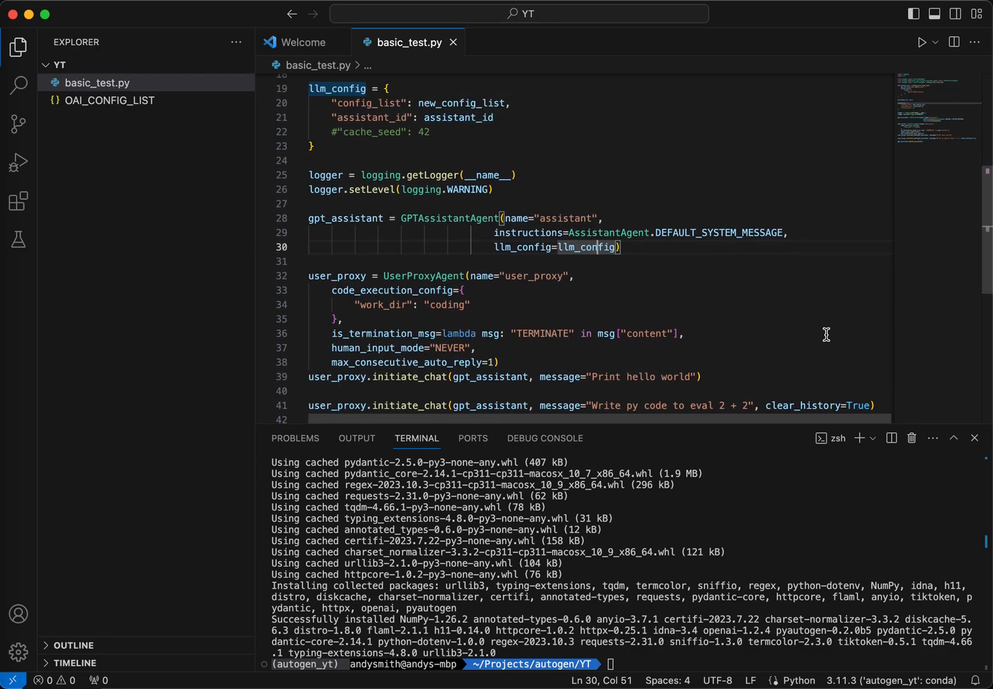
{"action": "mouse_move", "coordinate": [807, 318]}
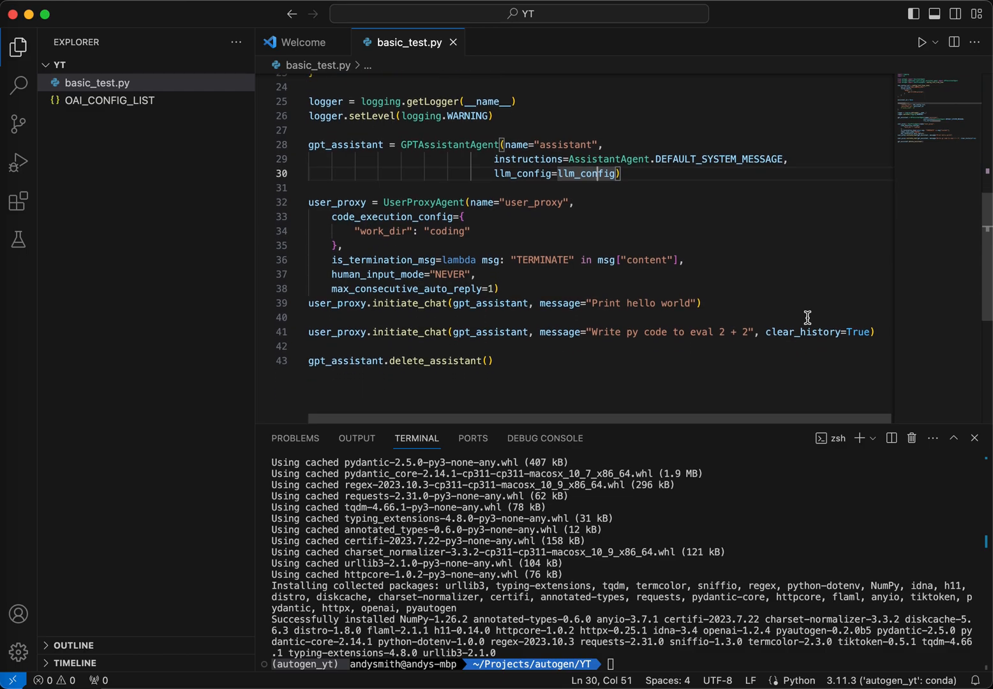
{"action": "mouse_move", "coordinate": [332, 202]}
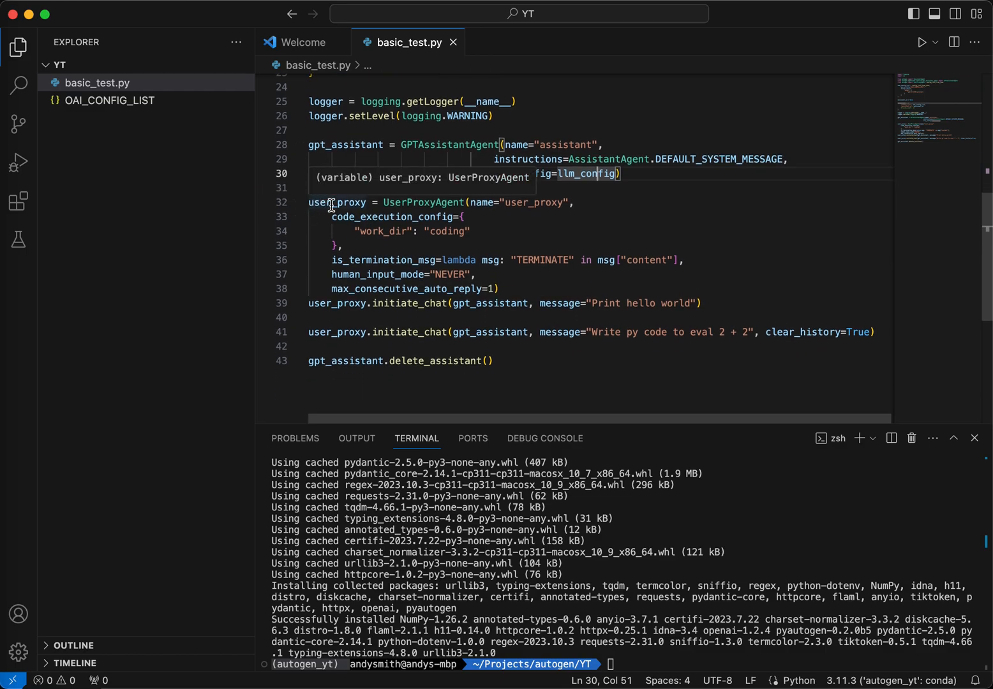
{"action": "mouse_move", "coordinate": [410, 243]}
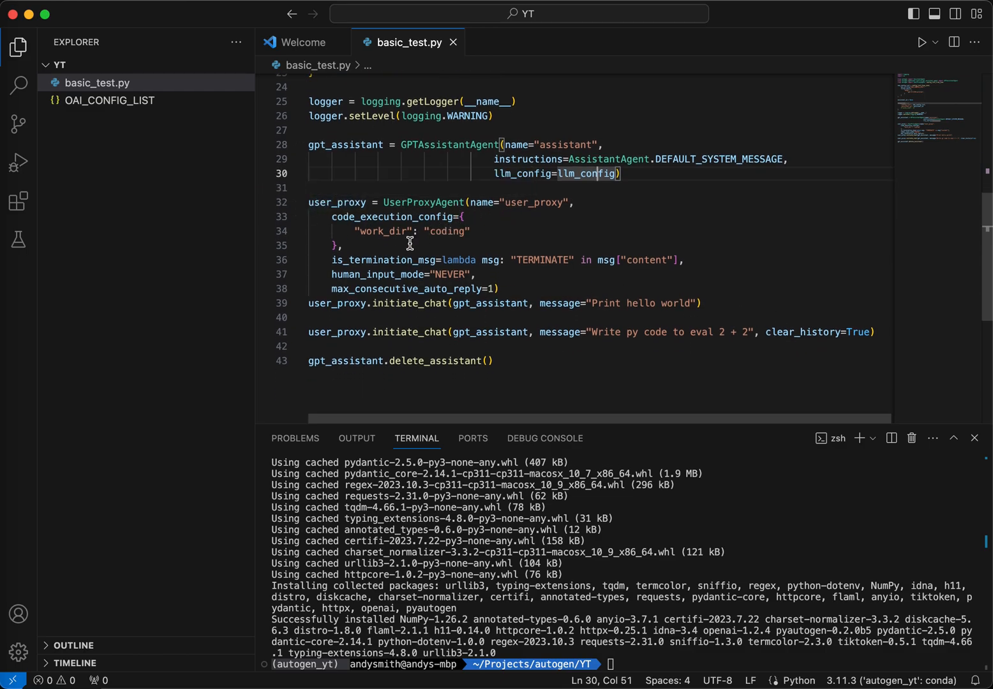
{"action": "mouse_move", "coordinate": [485, 288]}
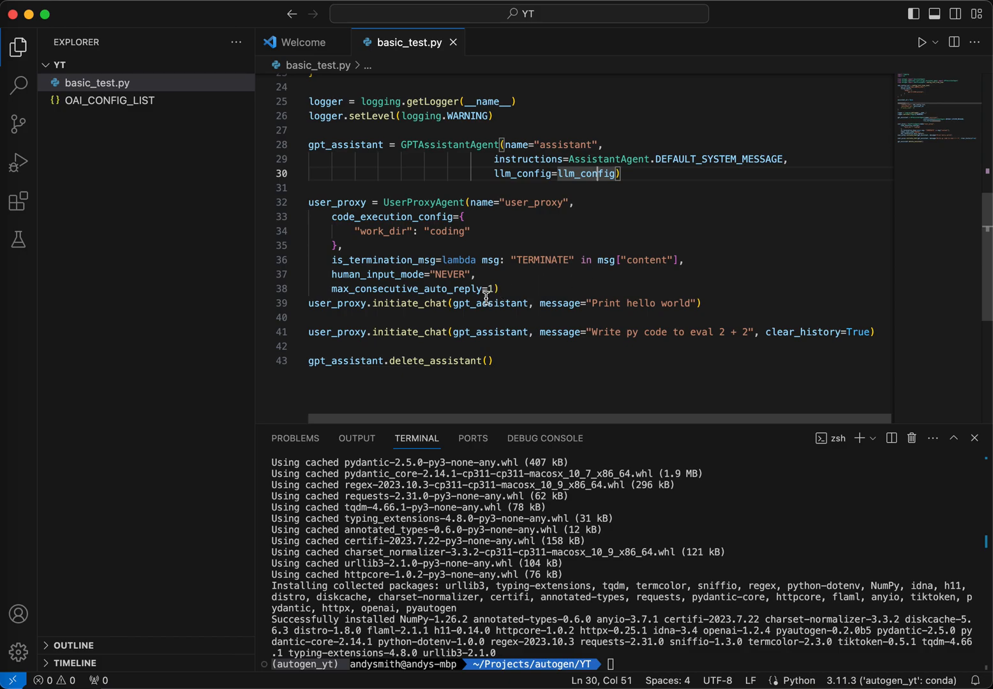
{"action": "mouse_move", "coordinate": [730, 308]}
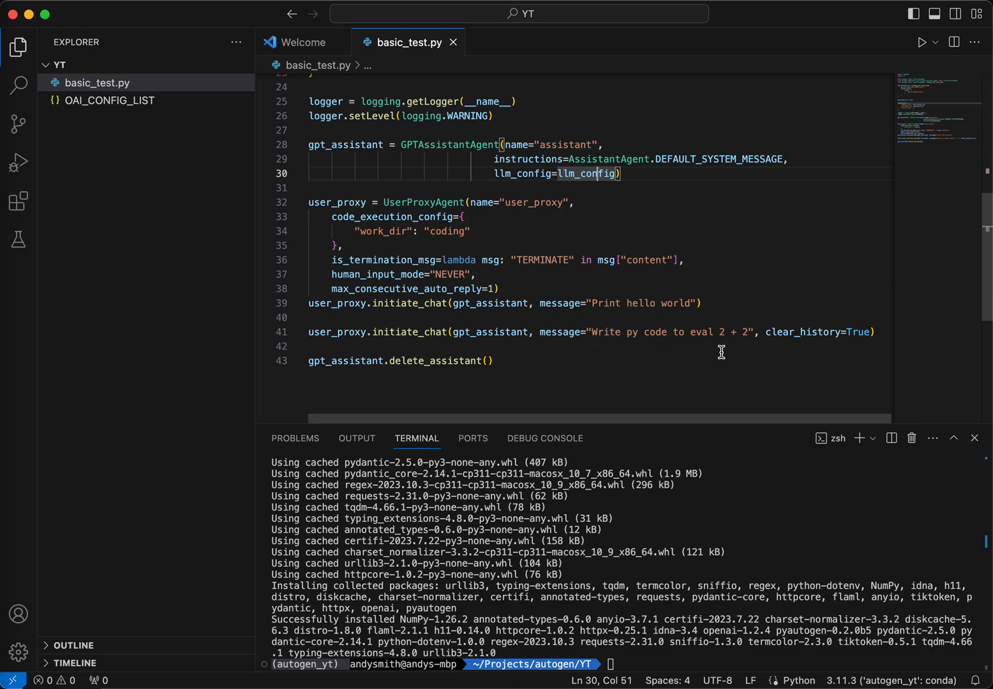
{"action": "mouse_move", "coordinate": [610, 362]}
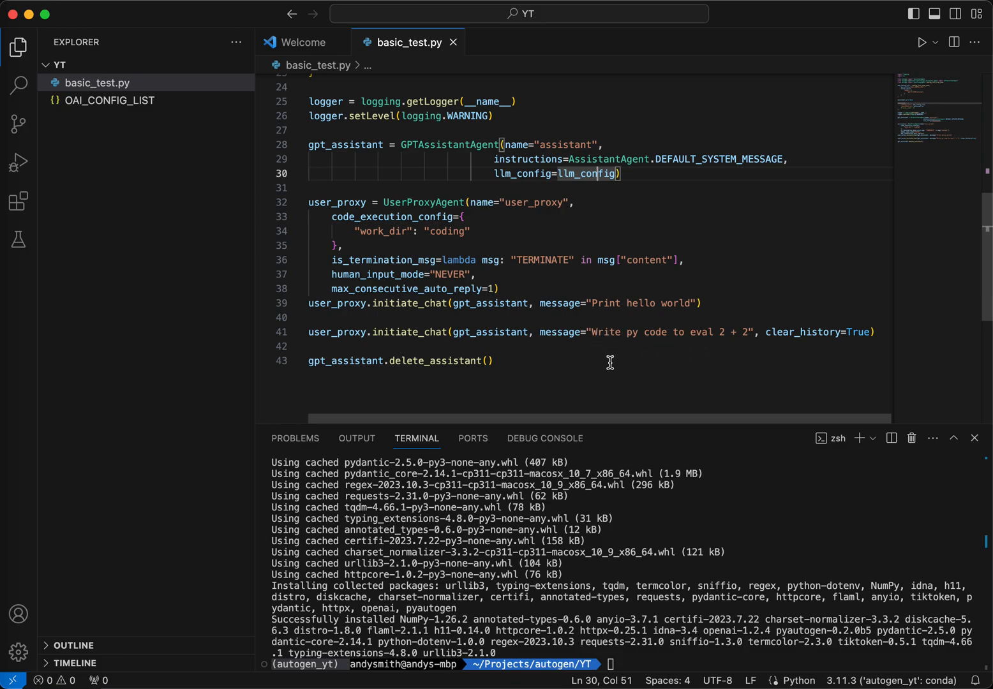
{"action": "mouse_move", "coordinate": [579, 357]}
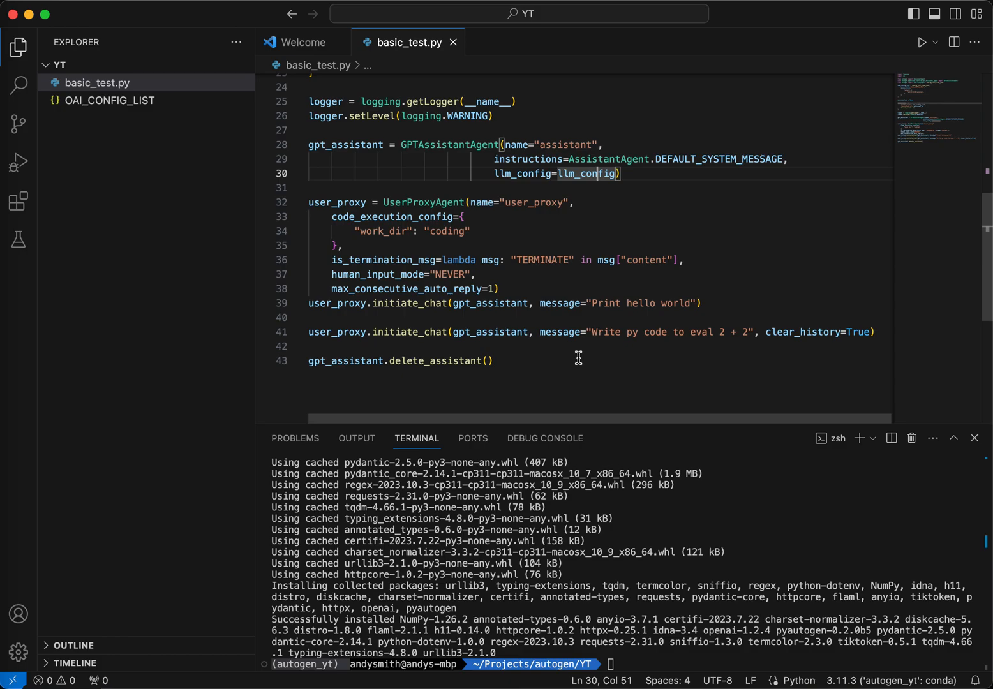
{"action": "double_click", "coordinate": [474, 360]}
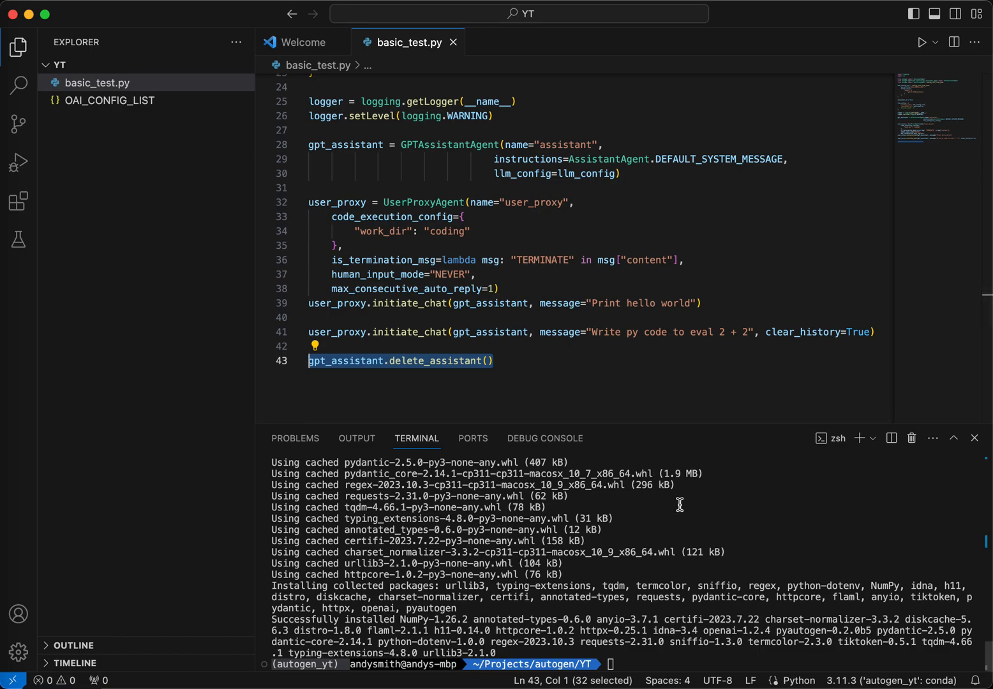
{"action": "mouse_move", "coordinate": [714, 653]}
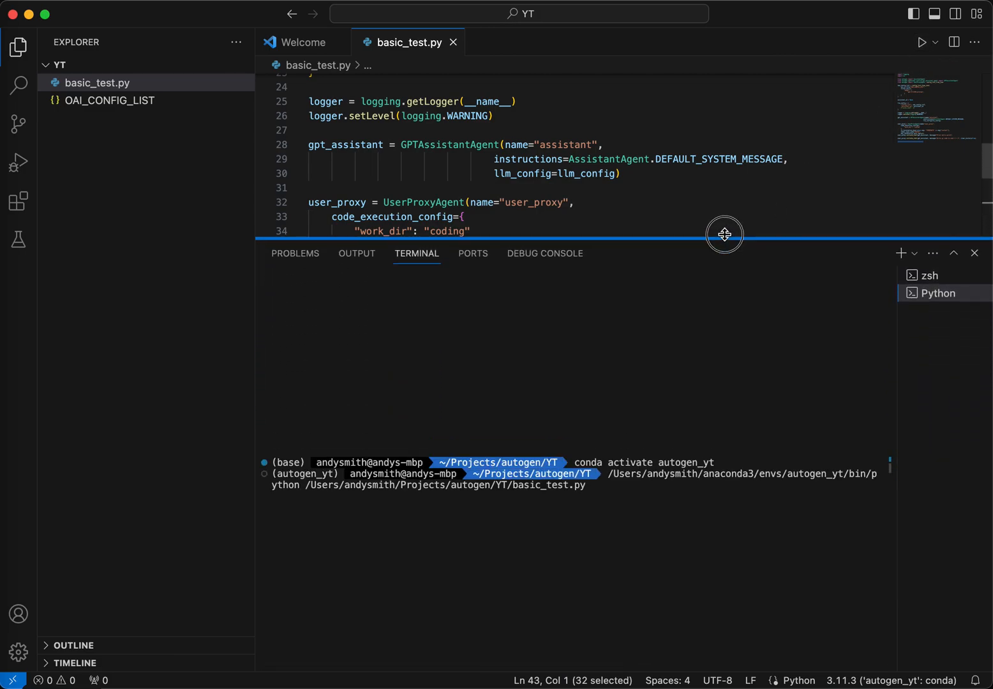
- Enlarge the terminal panel and scroll through the Hello, World! run output
{"action": "left_click_drag", "start_coordinate": [725, 235], "coordinate": [727, 246]}
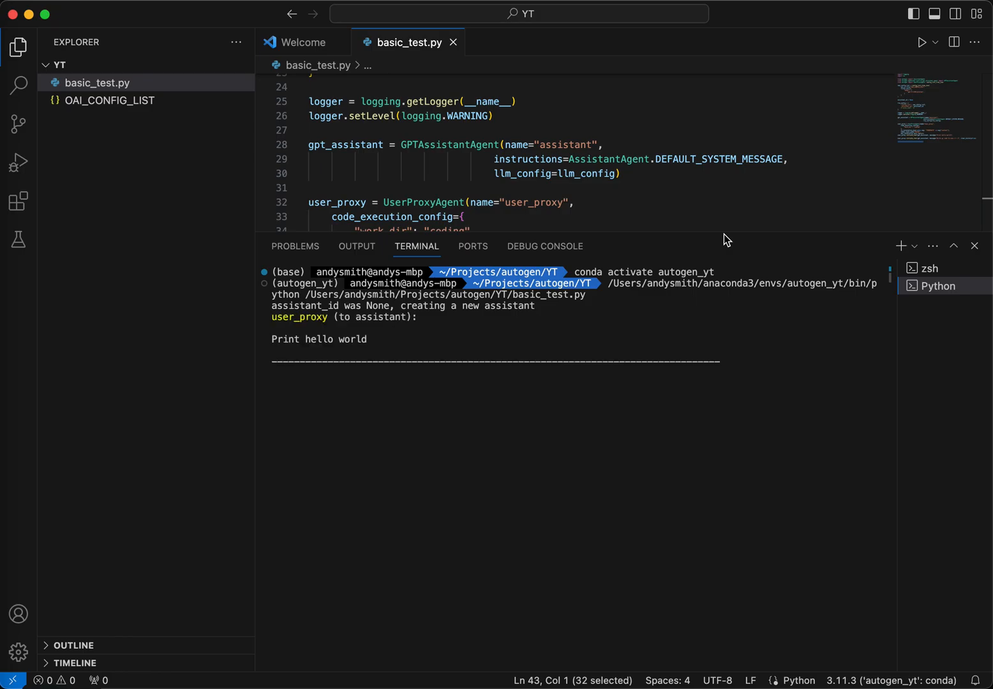
{"action": "mouse_move", "coordinate": [713, 261]}
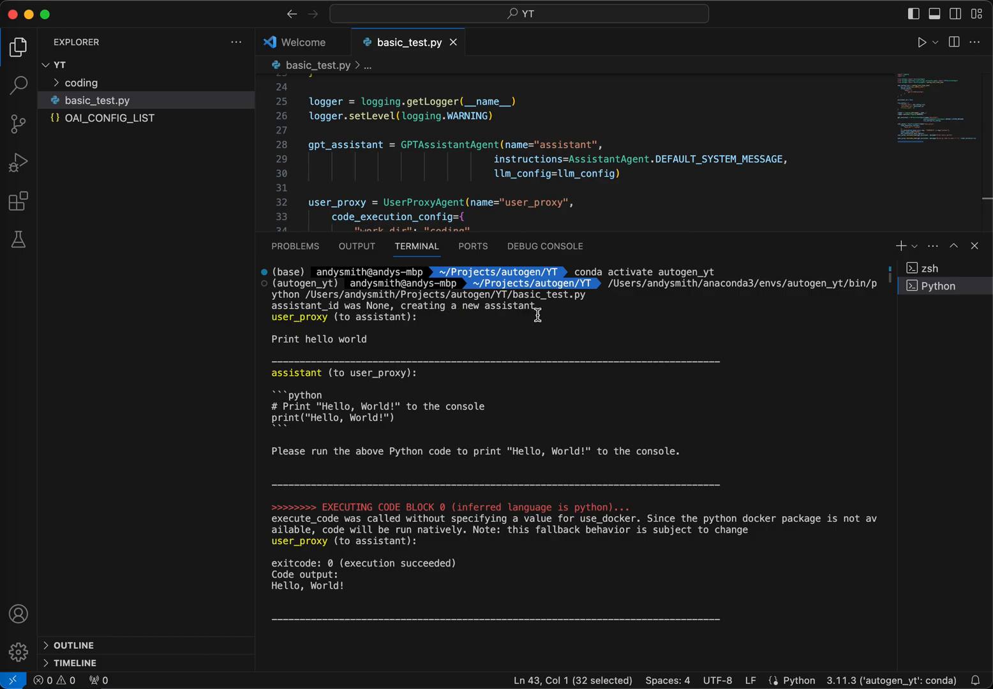
{"action": "scroll", "scroll_direction": "down", "scroll_amount": 3}
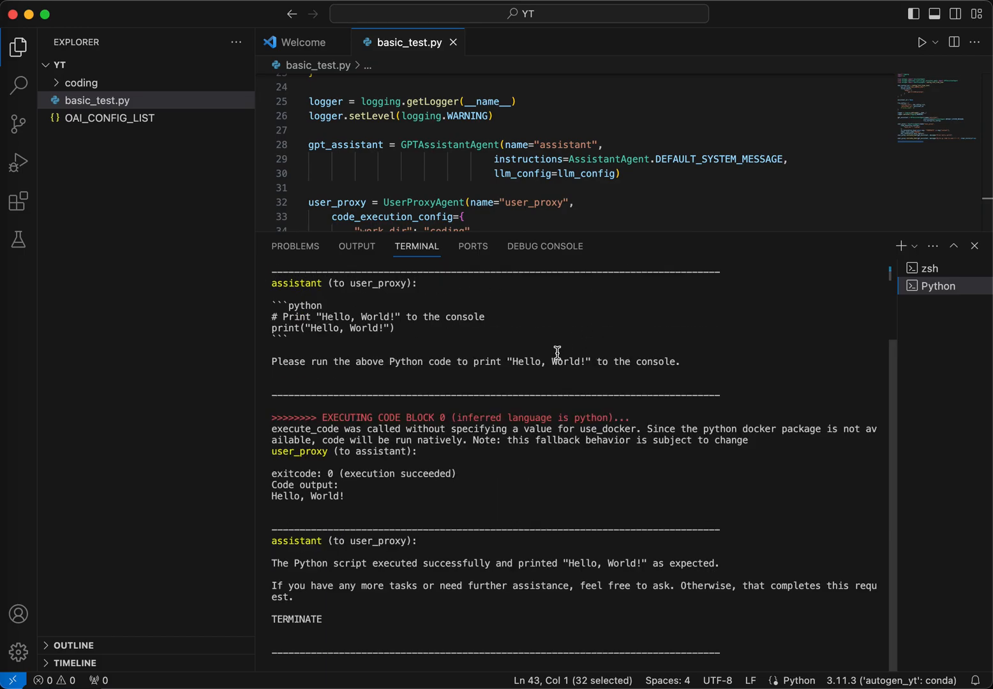
{"action": "scroll", "scroll_direction": "down", "scroll_amount": 3}
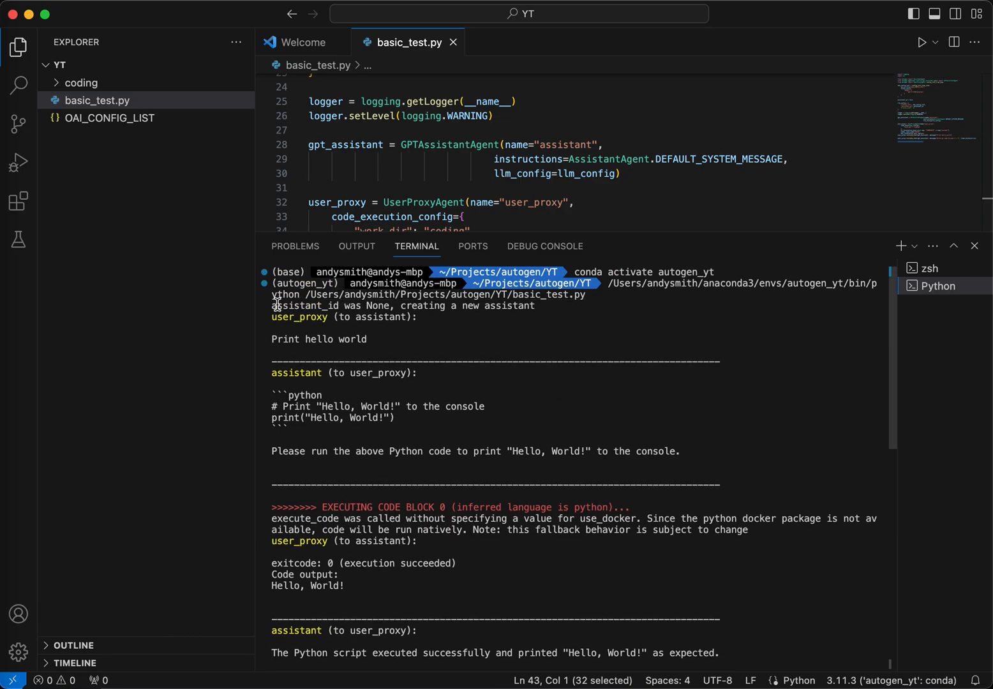
- Follow the terminal output past TERMINATE to the 2 + 2 = 4 result and assistant deletion
{"action": "left_click_drag", "start_coordinate": [272, 305], "coordinate": [496, 305]}
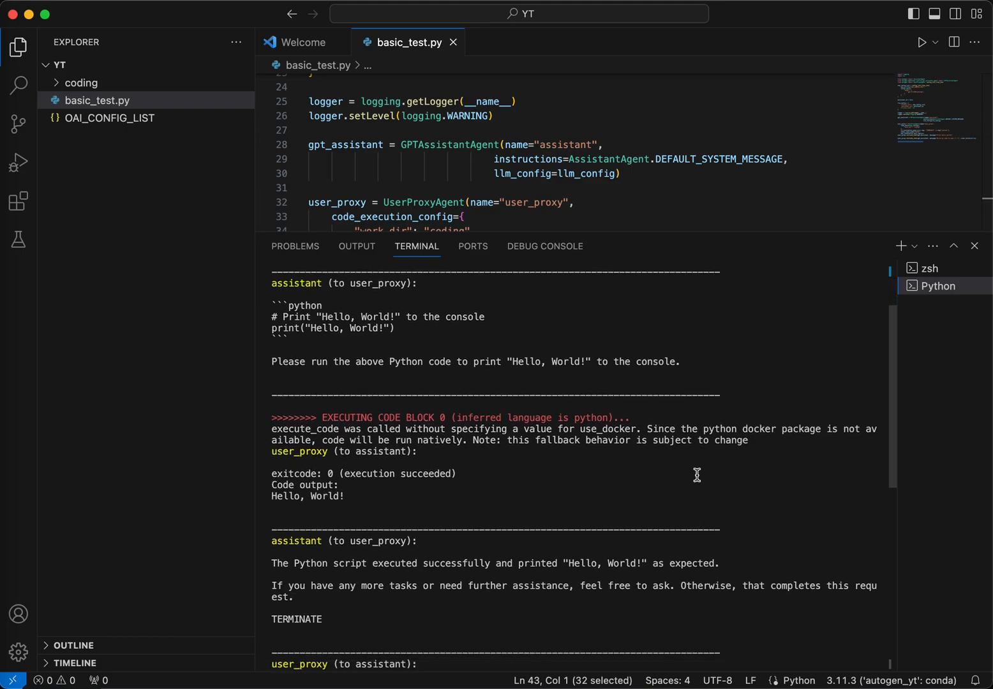
{"action": "scroll", "scroll_direction": "down", "scroll_amount": 3}
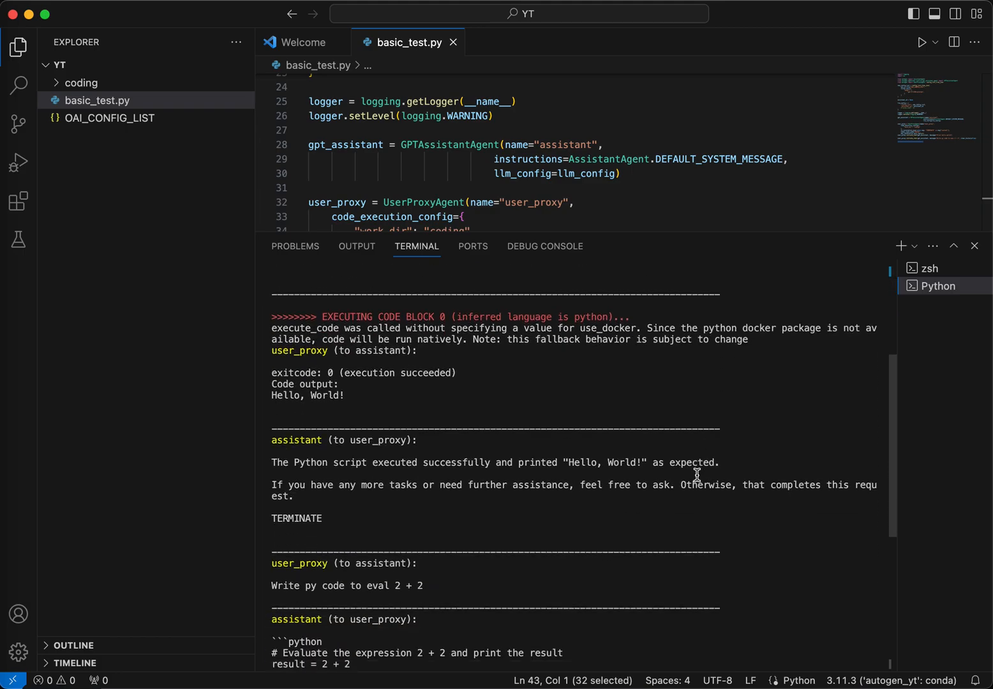
{"action": "scroll", "scroll_direction": "down", "scroll_amount": 3}
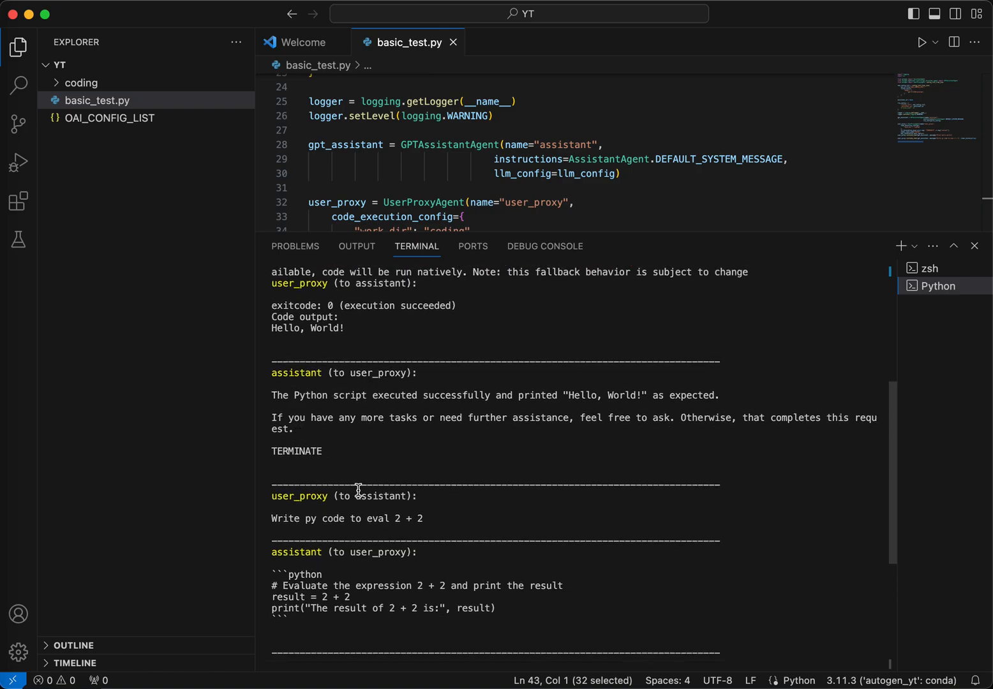
{"action": "double_click", "coordinate": [296, 452]}
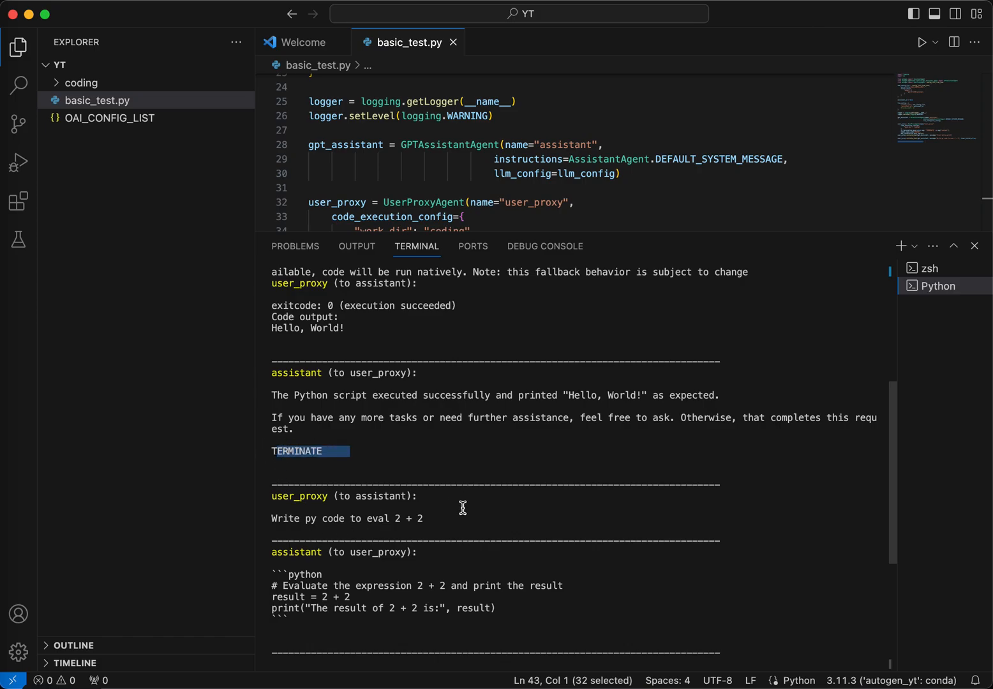
{"action": "scroll", "scroll_direction": "down", "scroll_amount": 3}
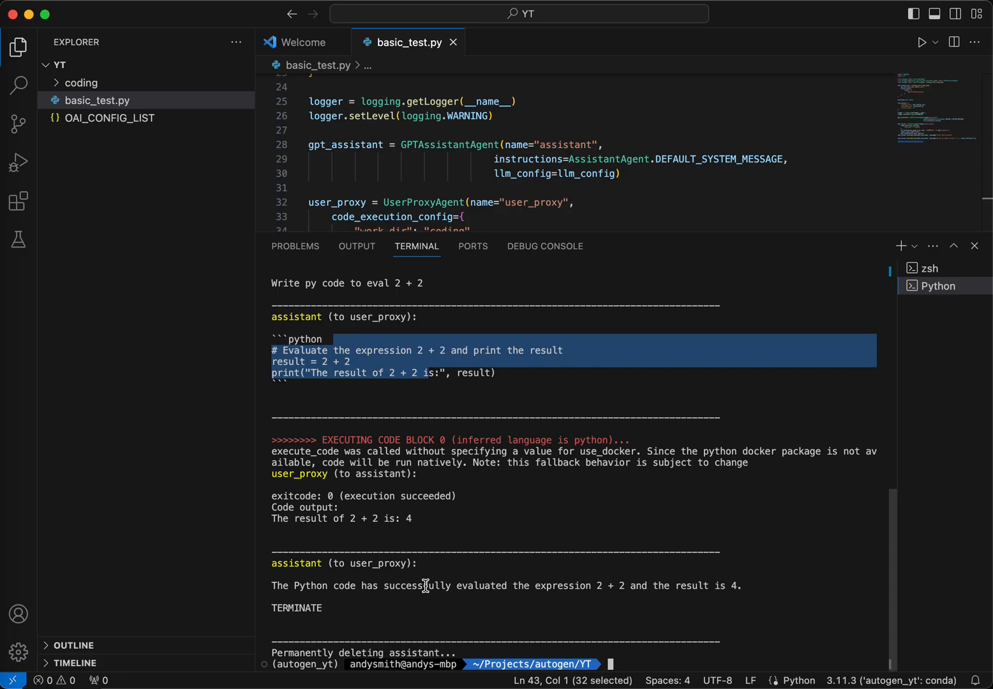
{"action": "mouse_move", "coordinate": [617, 637]}
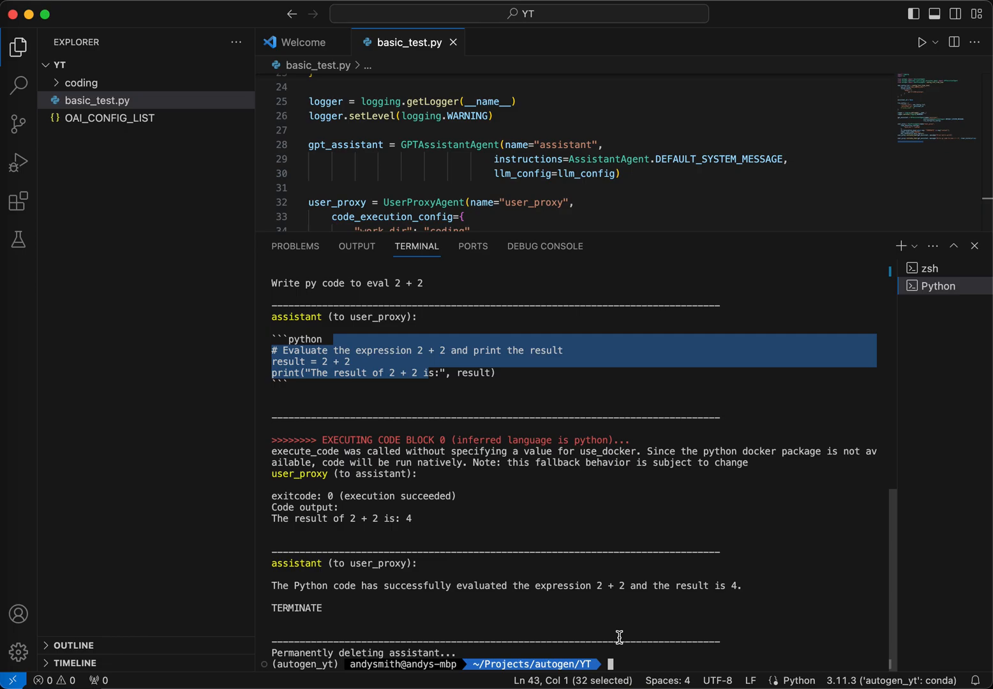
{"action": "mouse_move", "coordinate": [624, 505]}
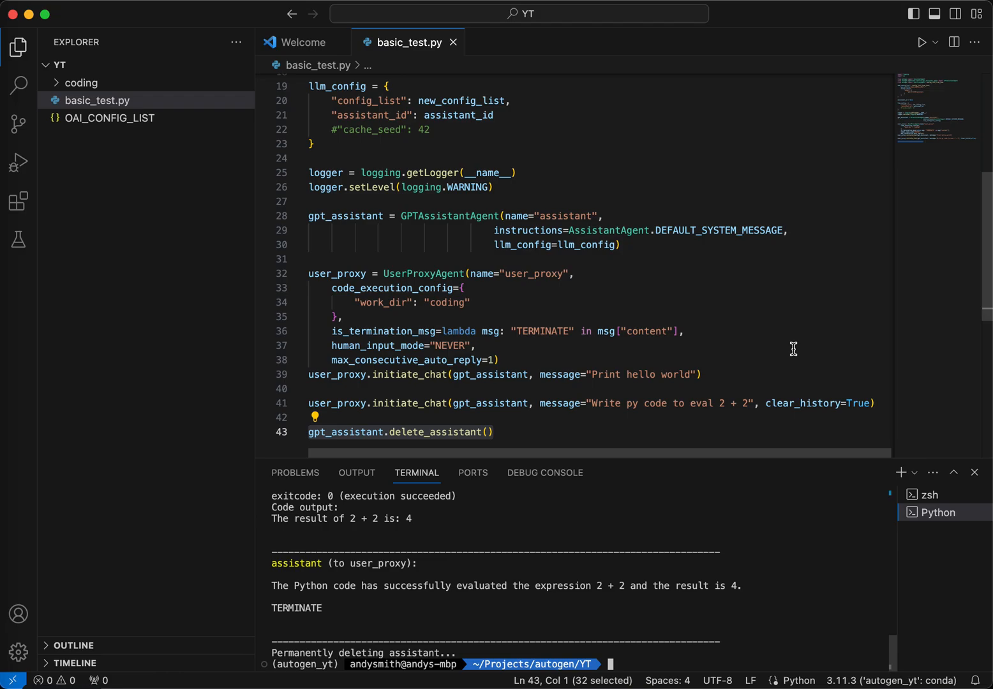
{"action": "mouse_move", "coordinate": [829, 296]}
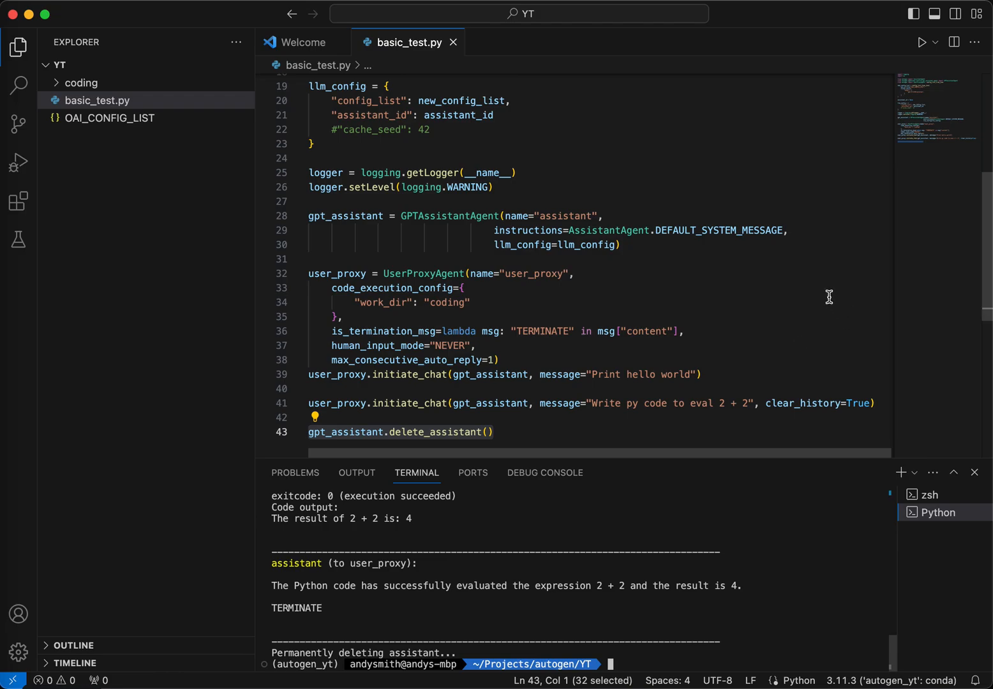